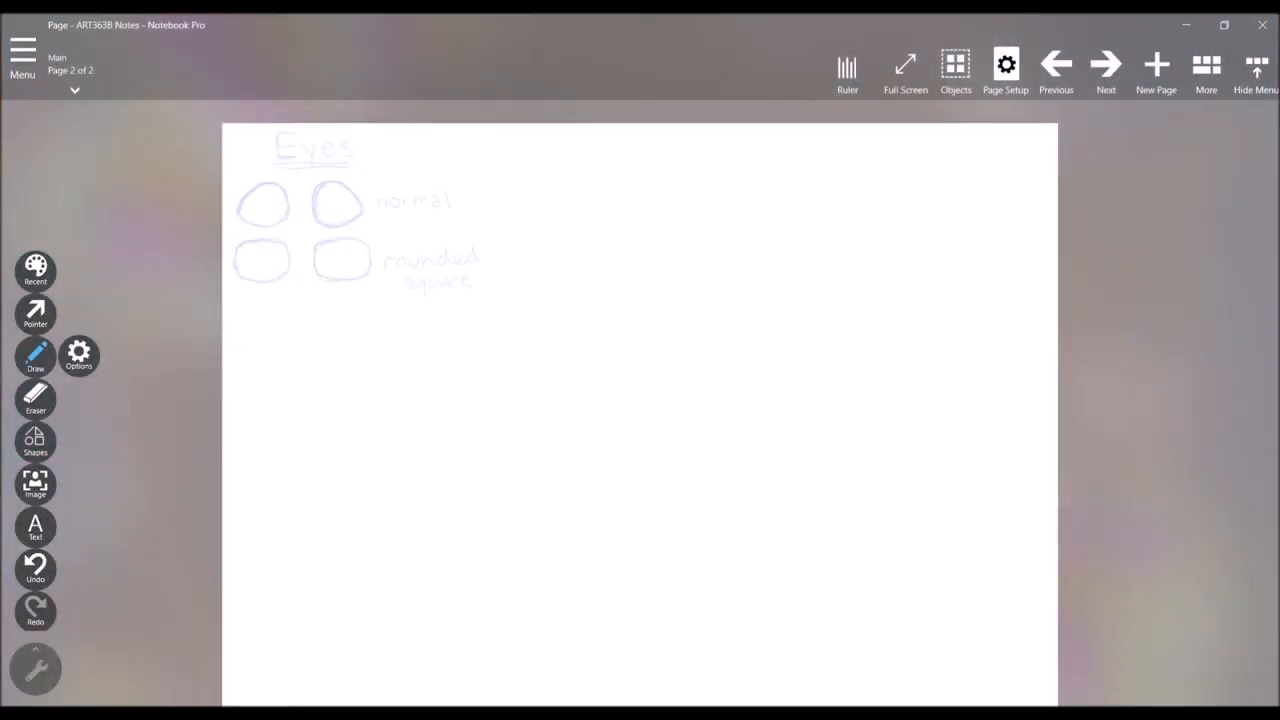
# - Draw more pairs of light purple eye outlines down the Eyes page with a name beside each row
pyautogui.moveTo(240, 316); pyautogui.dragTo(370, 316)
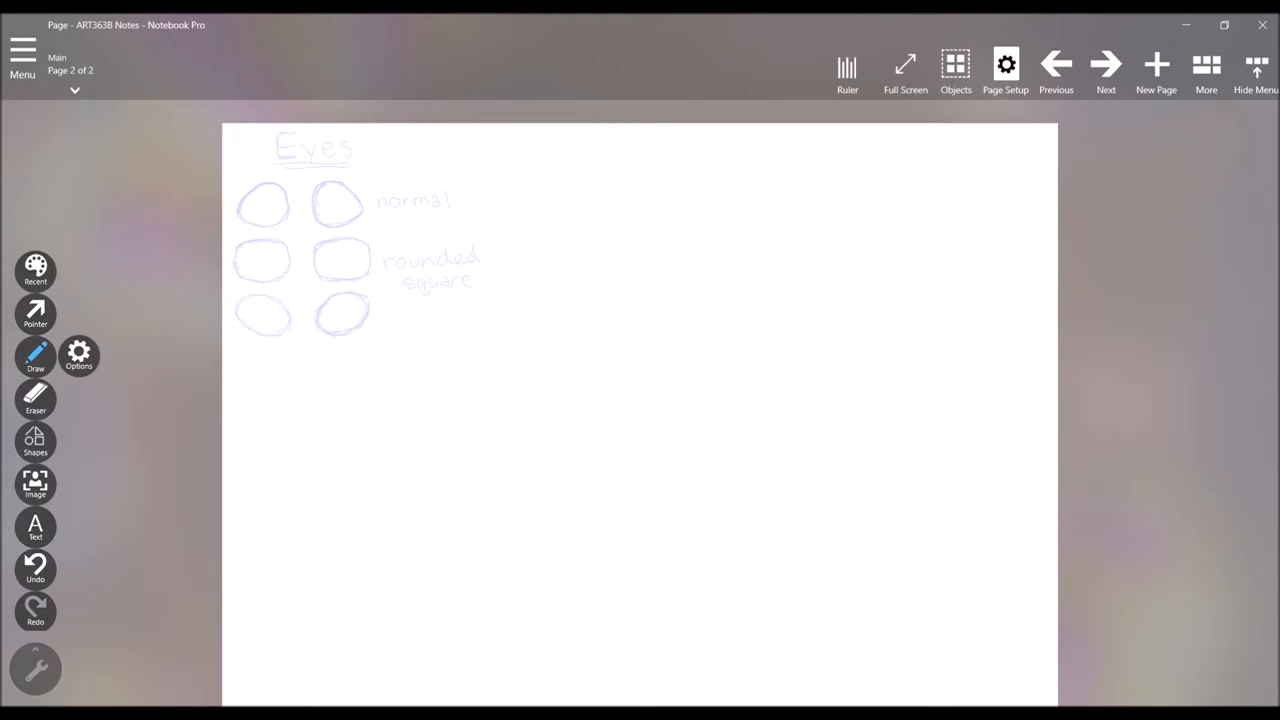
pyautogui.moveTo(264, 360); pyautogui.dragTo(240, 390)
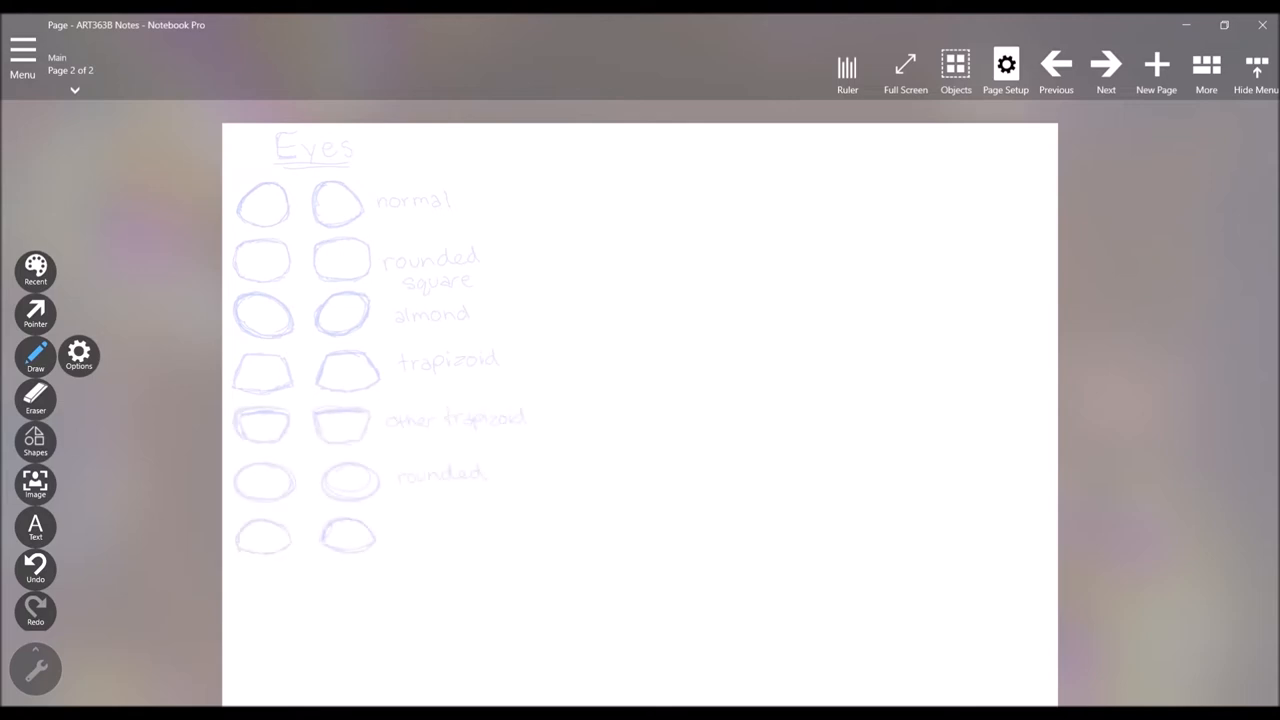
pyautogui.scroll(-3)
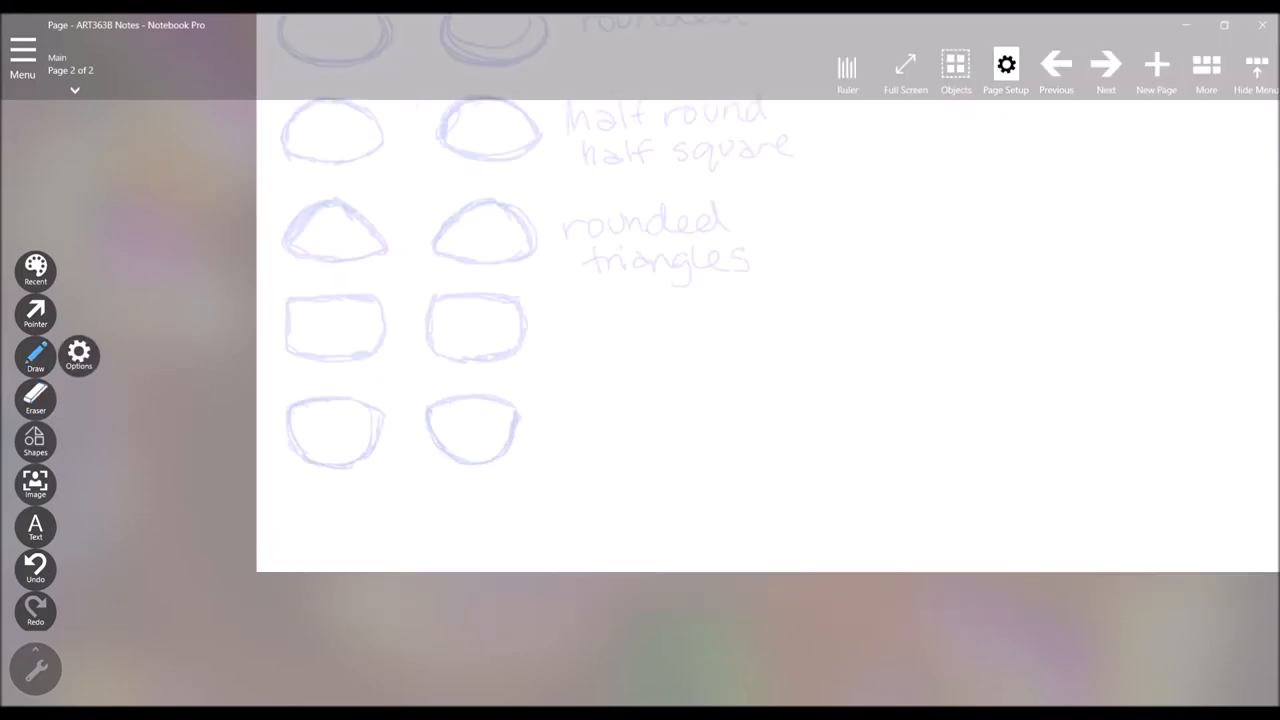
pyautogui.scroll(-3)
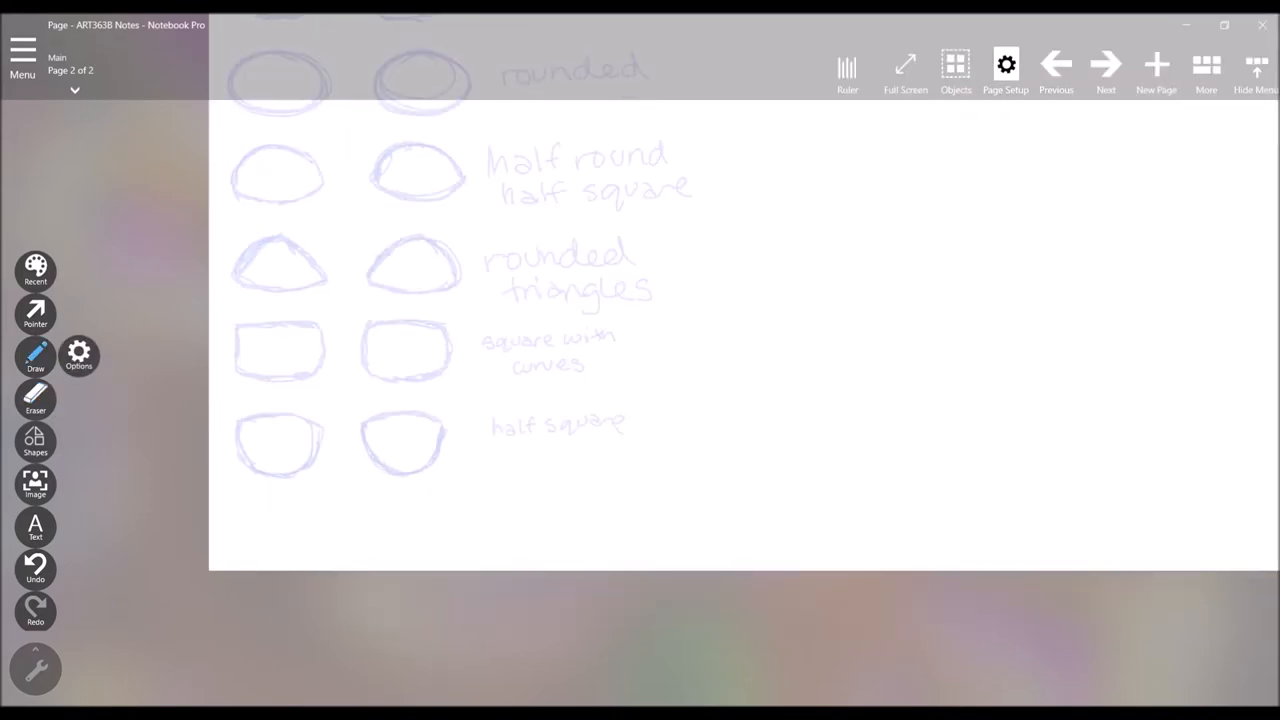
pyautogui.scroll(3)
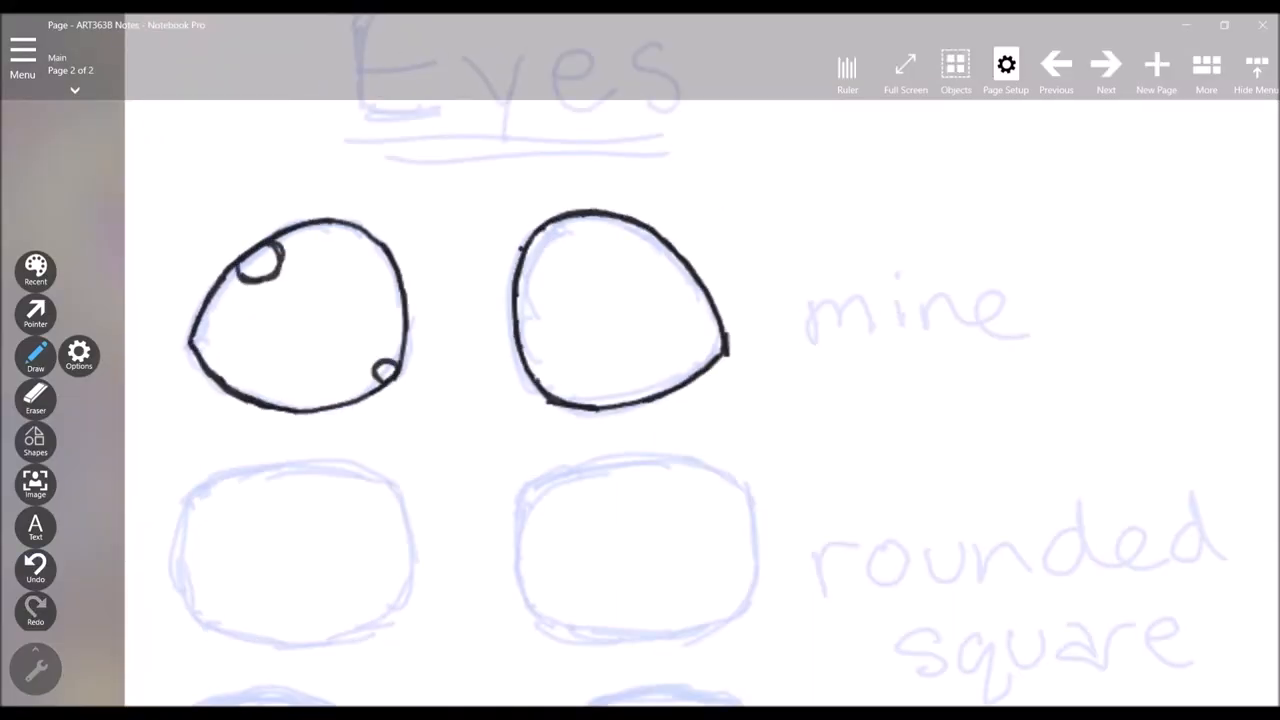
# - Trace each eye pair in bold black with highlight circles, relabelling the top row 'mine'
pyautogui.scroll(-3)
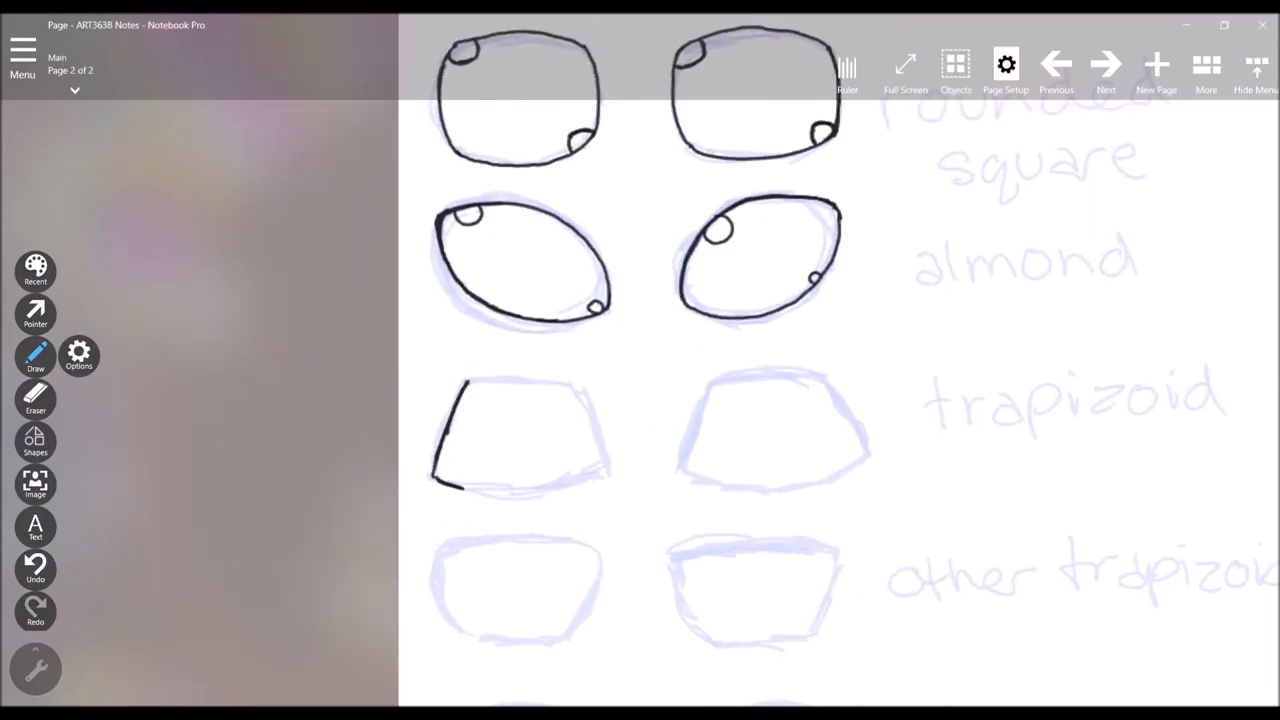
pyautogui.scroll(-3)
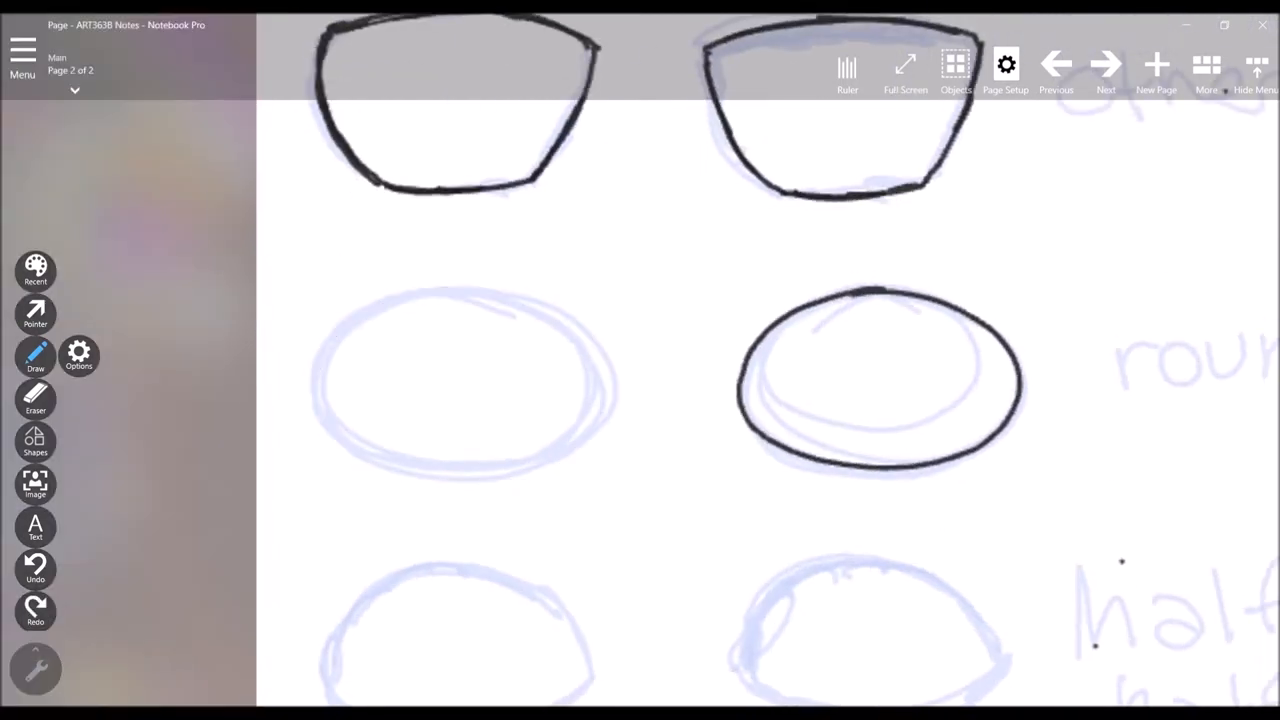
pyautogui.scroll(-3)
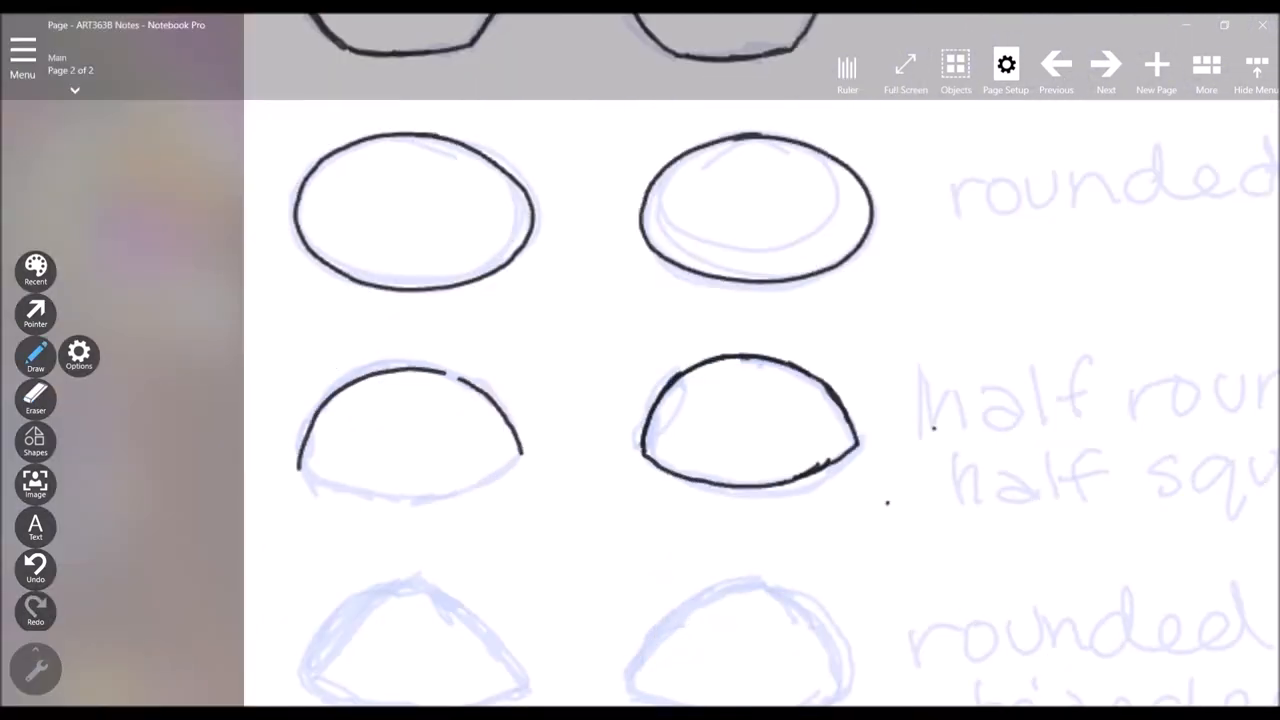
pyautogui.scroll(-3)
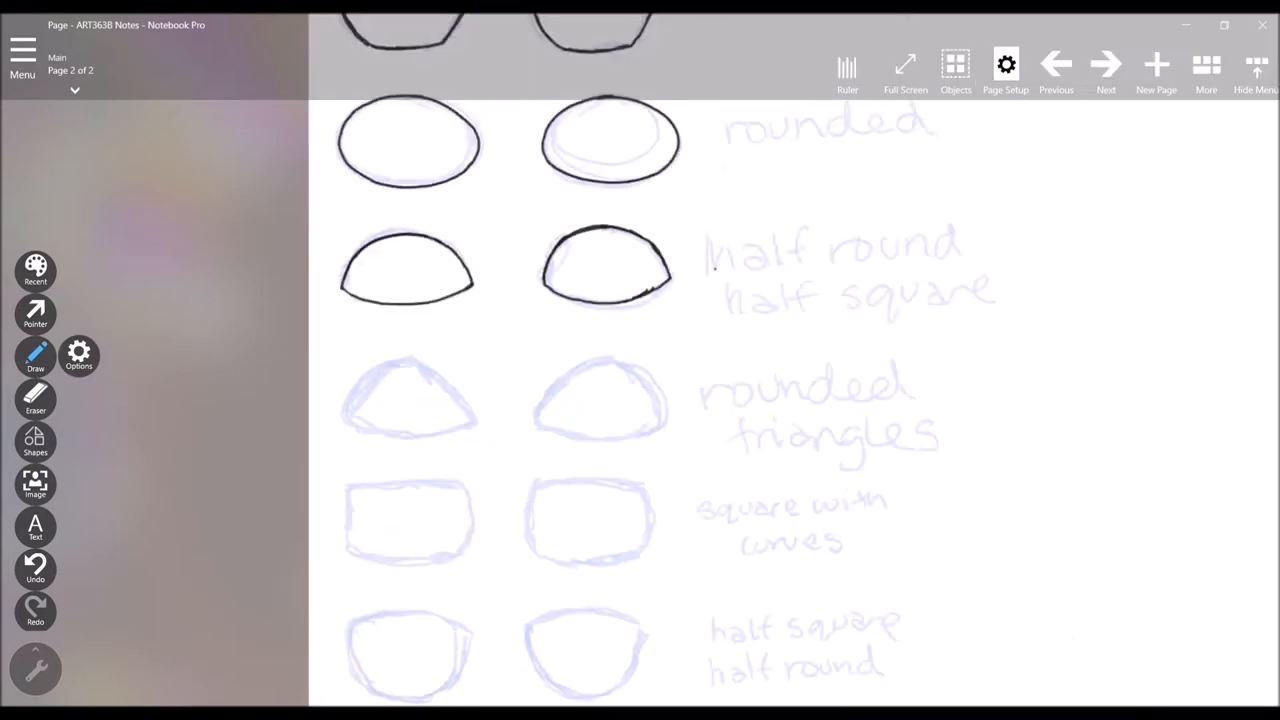
pyautogui.scroll(-3)
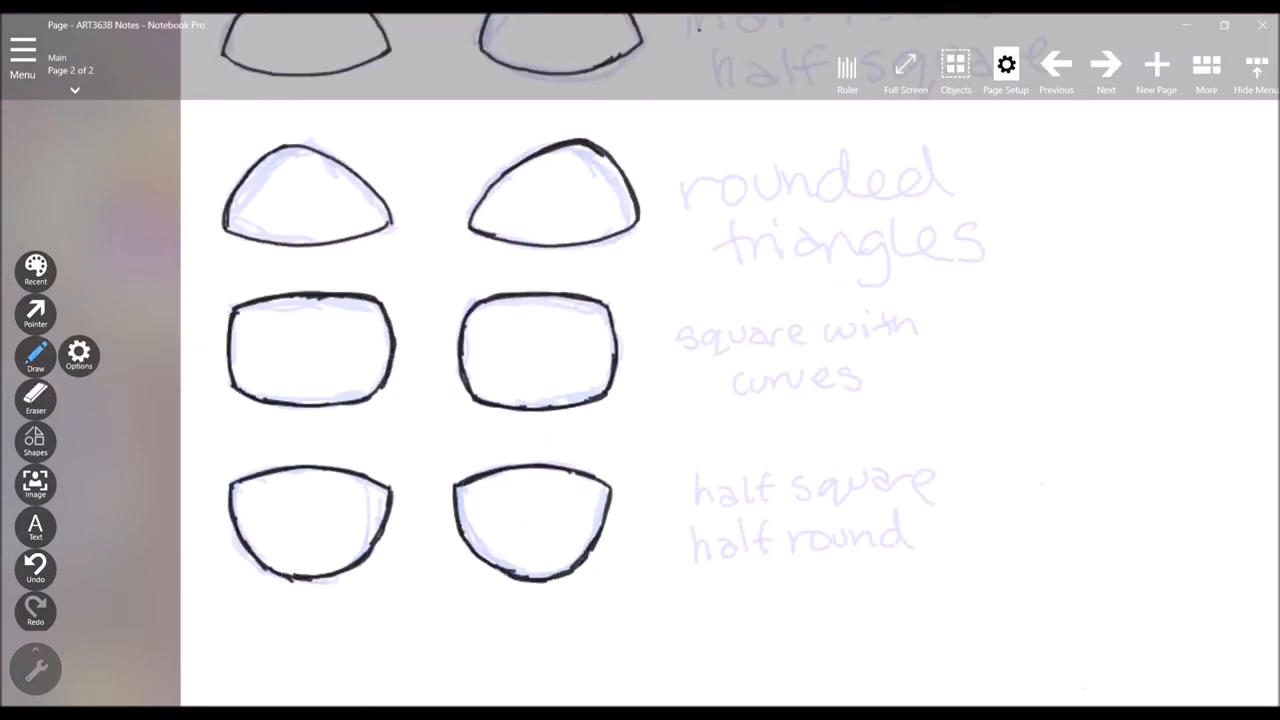
pyautogui.scroll(-3)
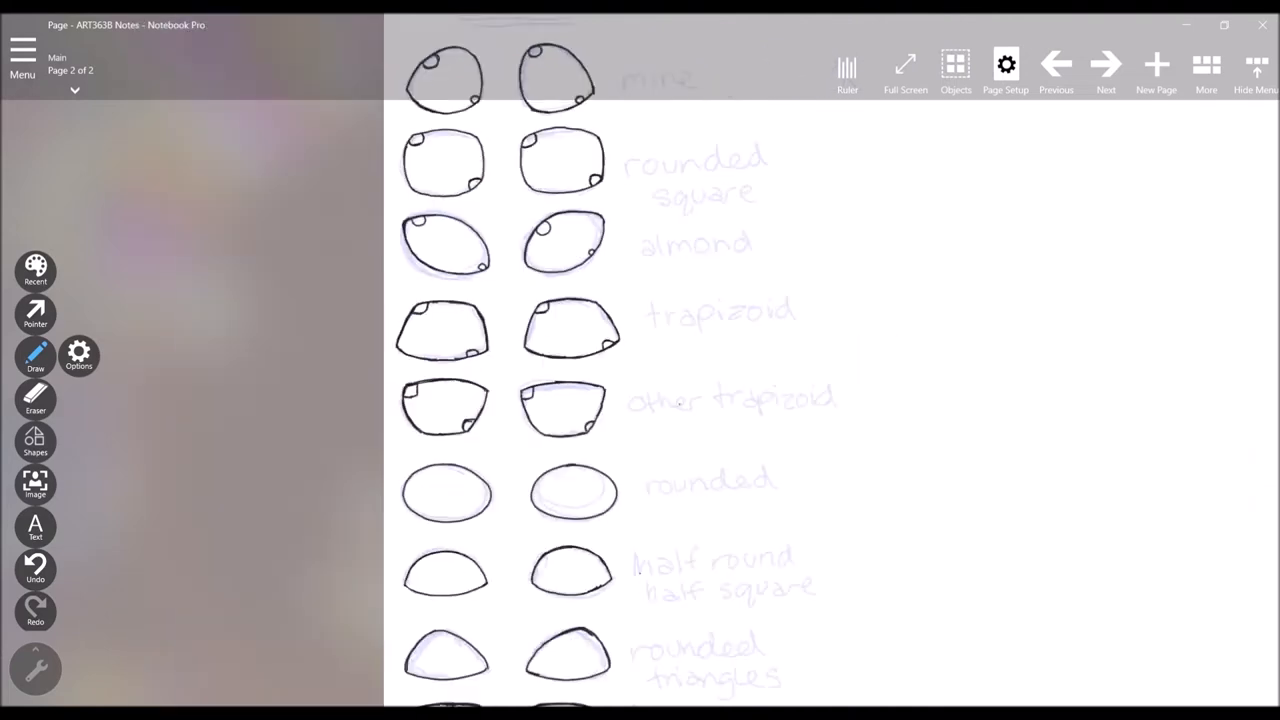
pyautogui.scroll(-3)
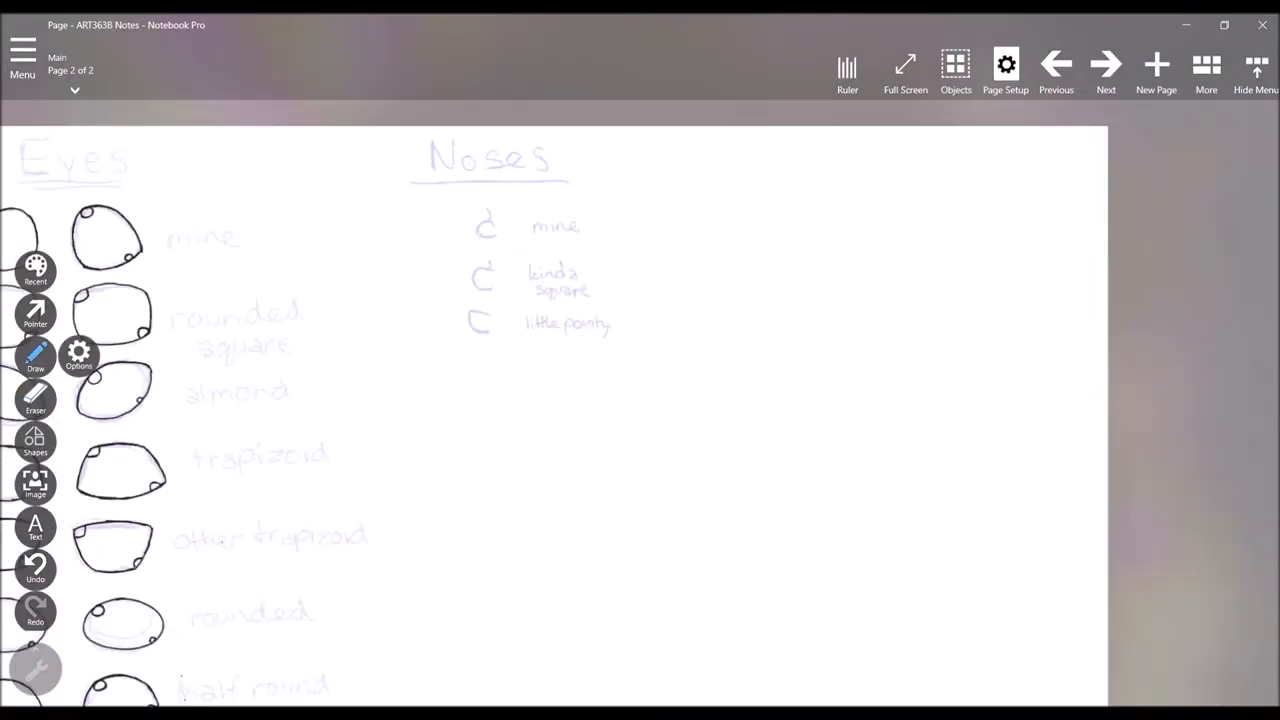
# - Add labelled nose sketches under the Noses heading, then move to the head-shape page
pyautogui.scroll(-3)
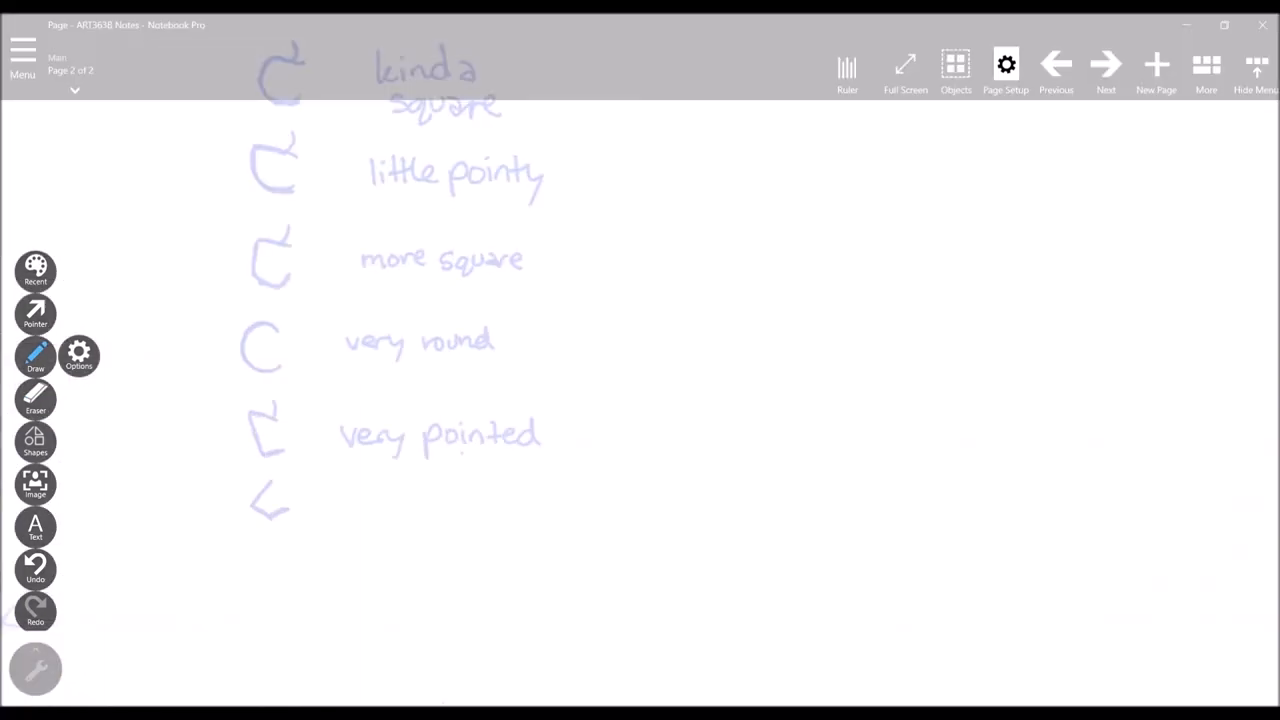
pyautogui.click(1104, 64)
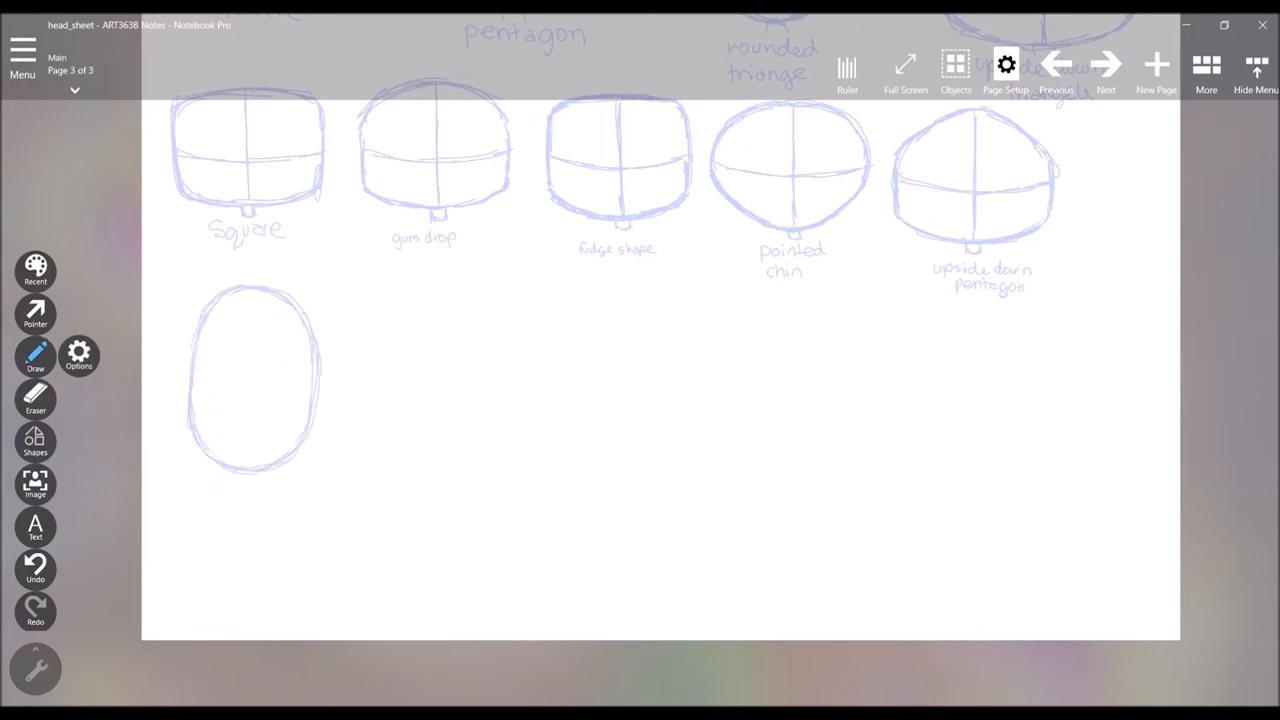
# - Finish the oval head outline before switching to the SketchBook character sketch
pyautogui.moveTo(376, 280); pyautogui.dragTo(504, 376)
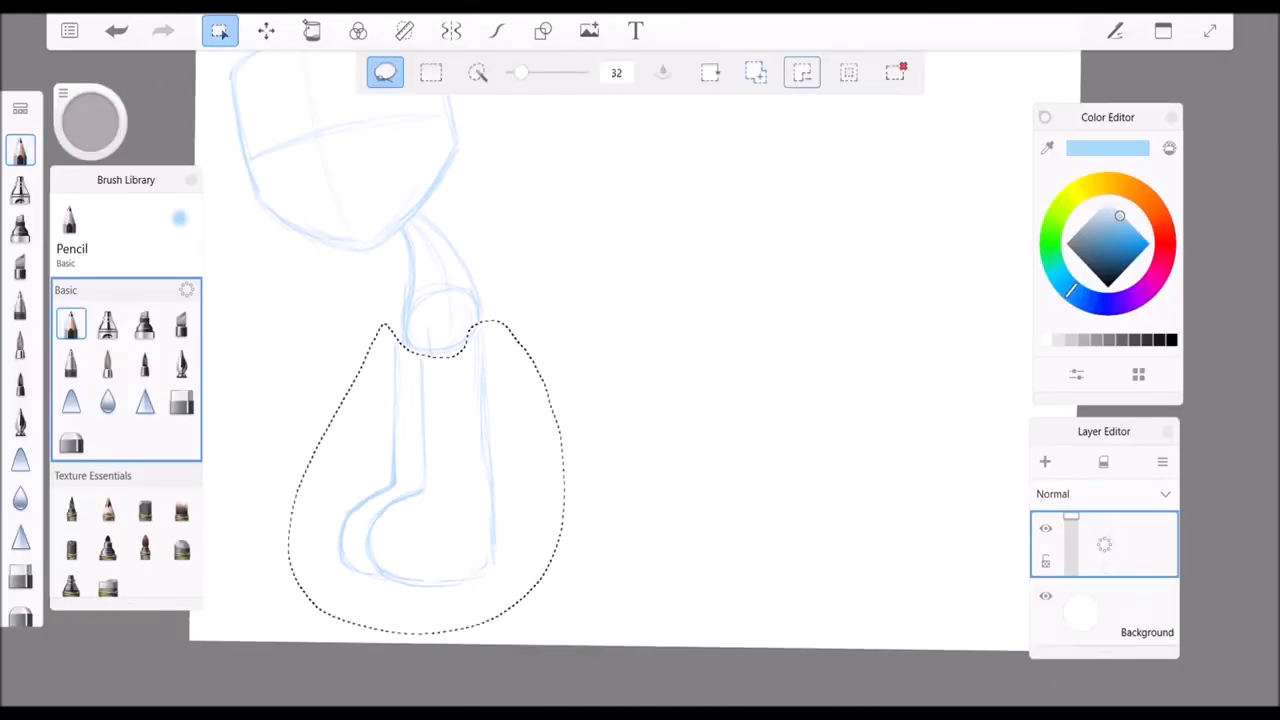
# - Redraw the cap-wearing figure in blue pencil and choose the Pencil Pal texture brush for inking
pyautogui.click(220, 32)
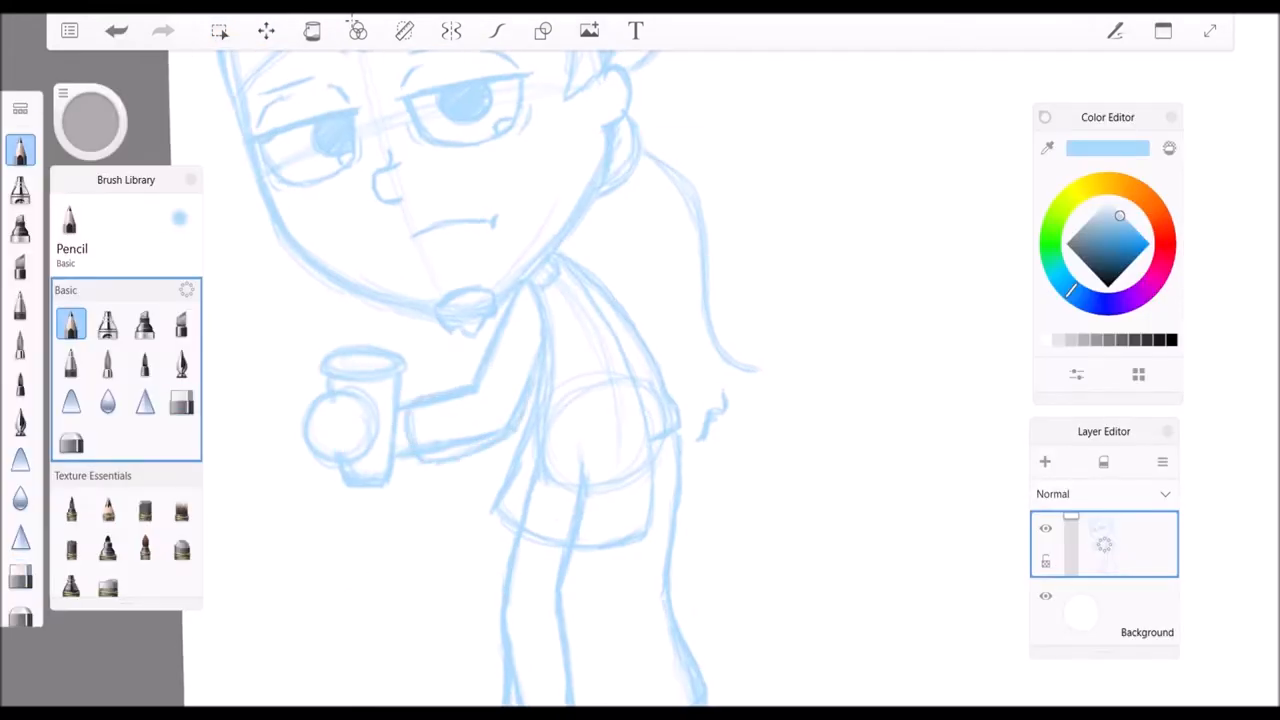
pyautogui.click(108, 496)
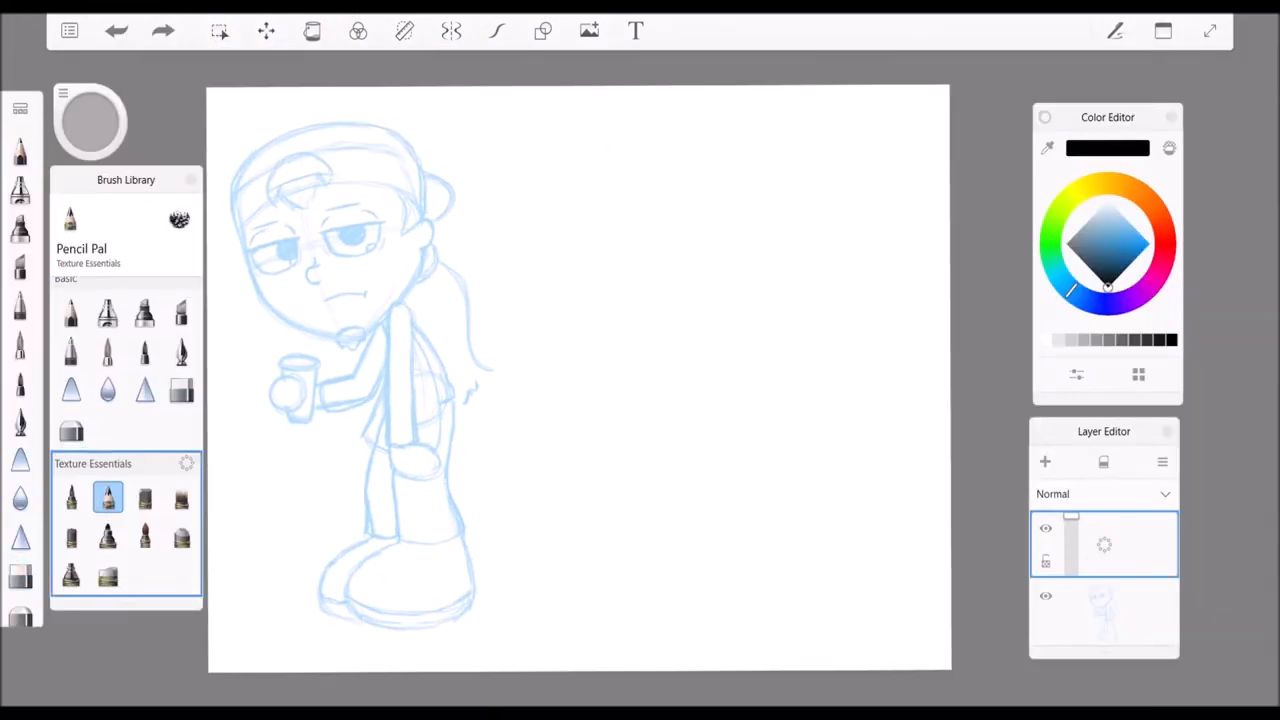
# - Ink the cap, face outline, eyes and chin in black with the Fineline Pen
pyautogui.click(144, 392)
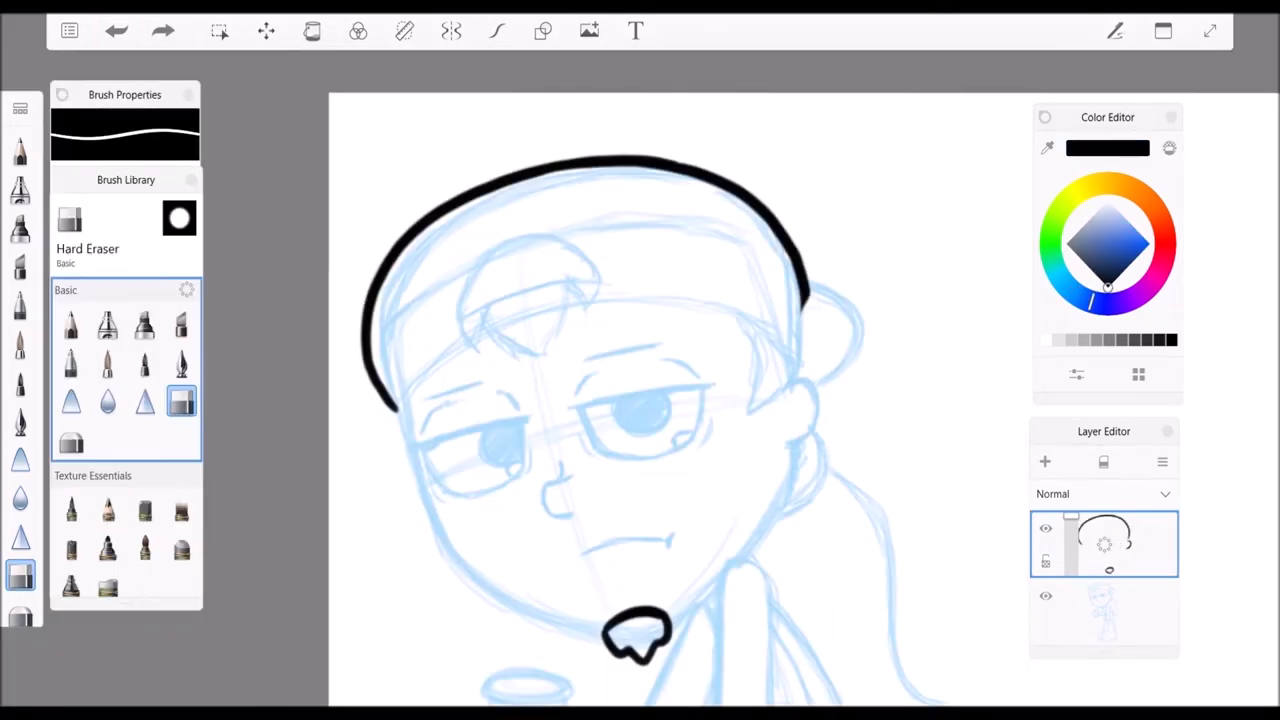
pyautogui.click(70, 220)
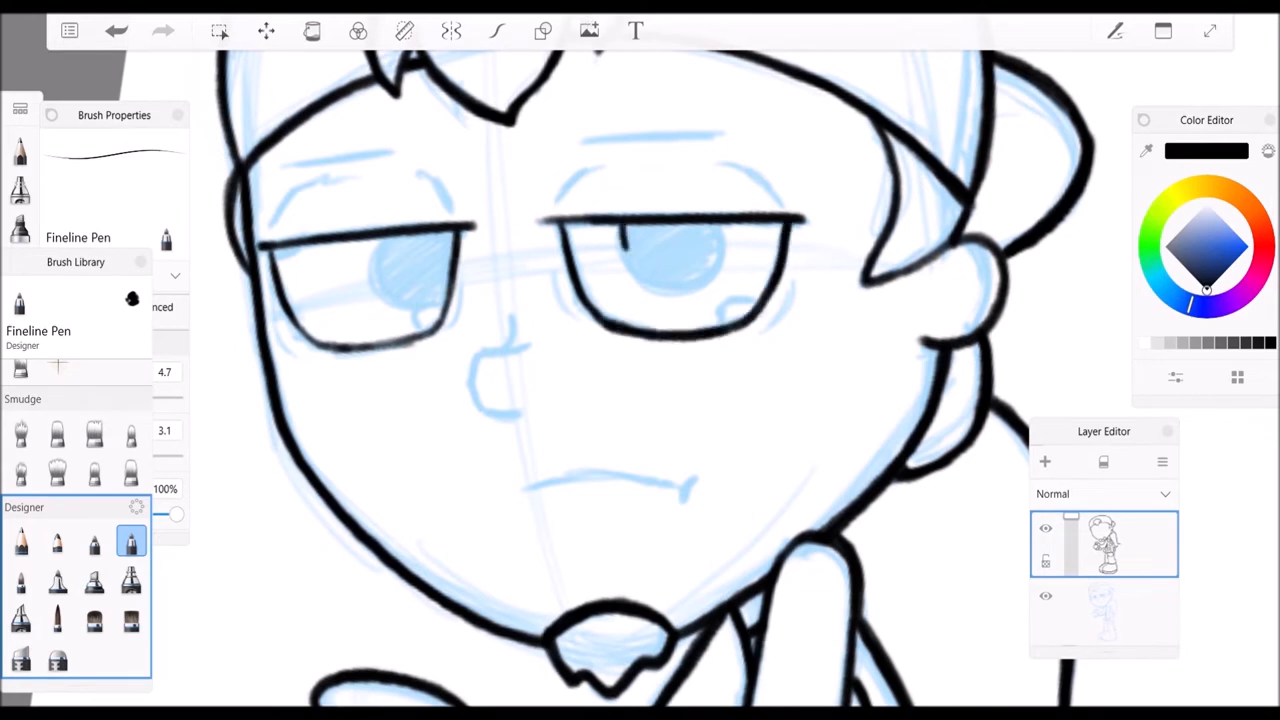
pyautogui.moveTo(380, 270); pyautogui.dragTo(650, 270)
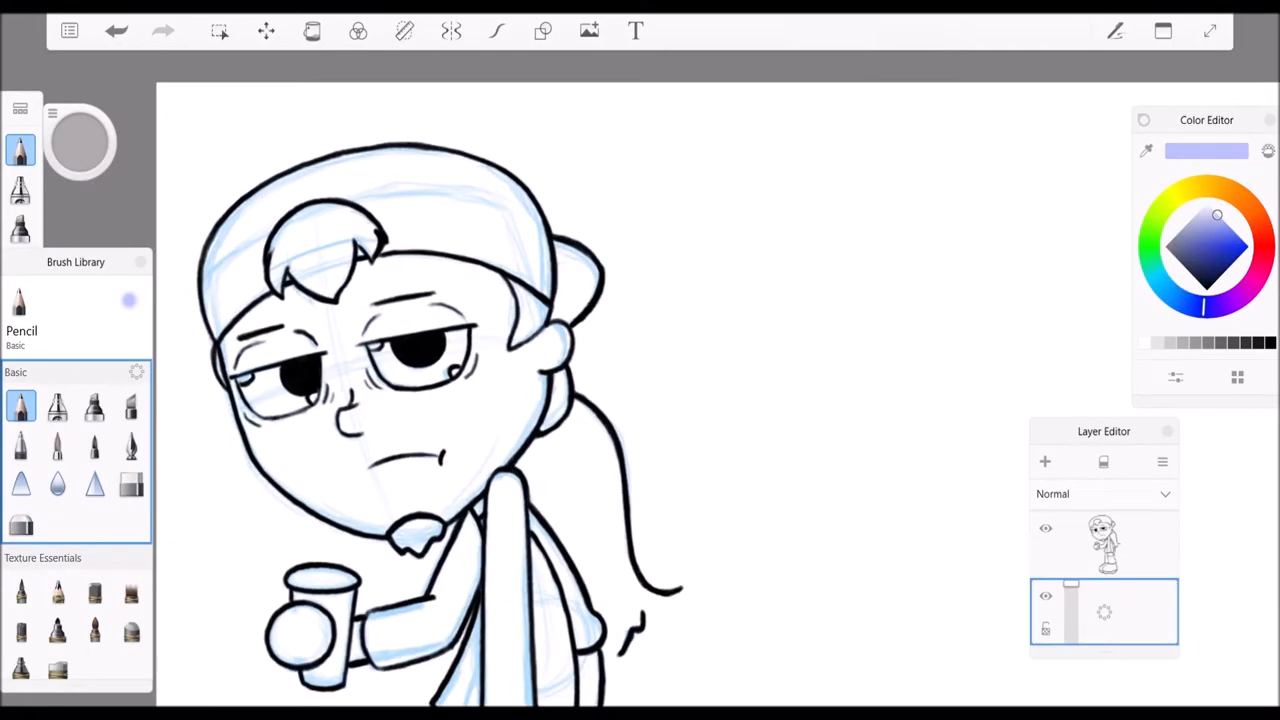
# - Sketch a second head in purple pencil, reposition it with Transform, and draw a pointing pose with an outstretched arm
pyautogui.click(1046, 528)
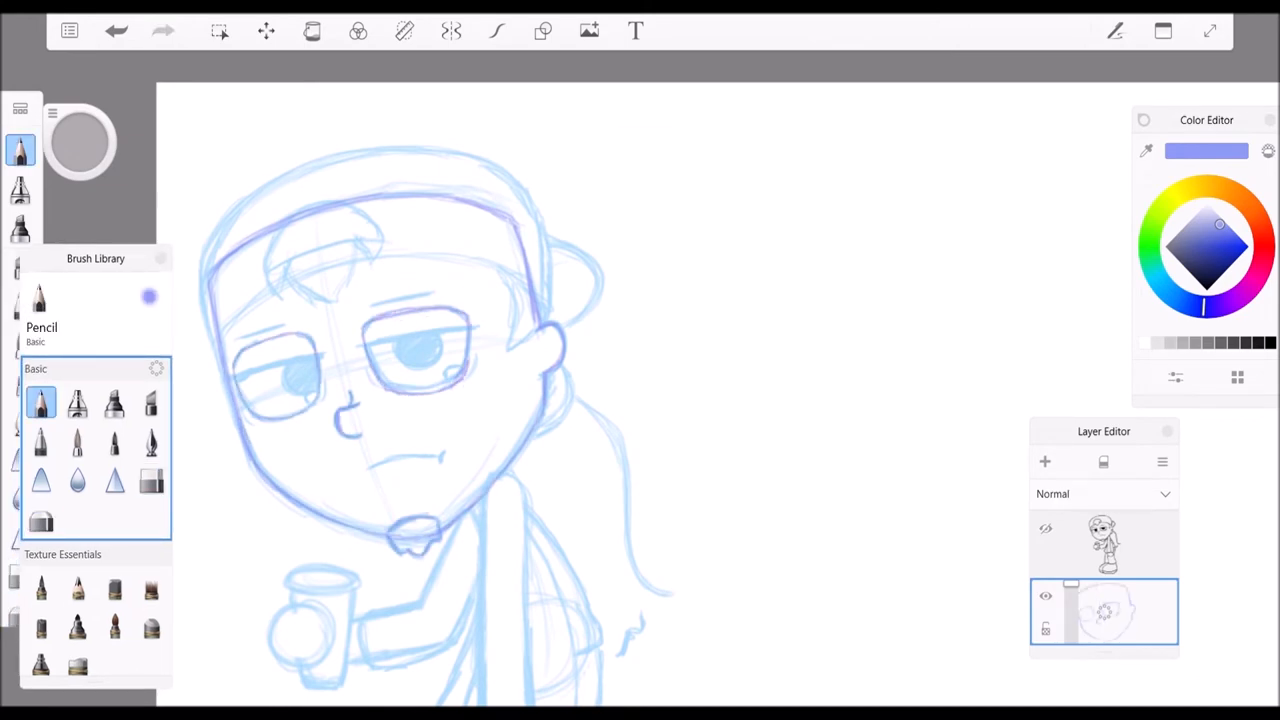
pyautogui.click(152, 480)
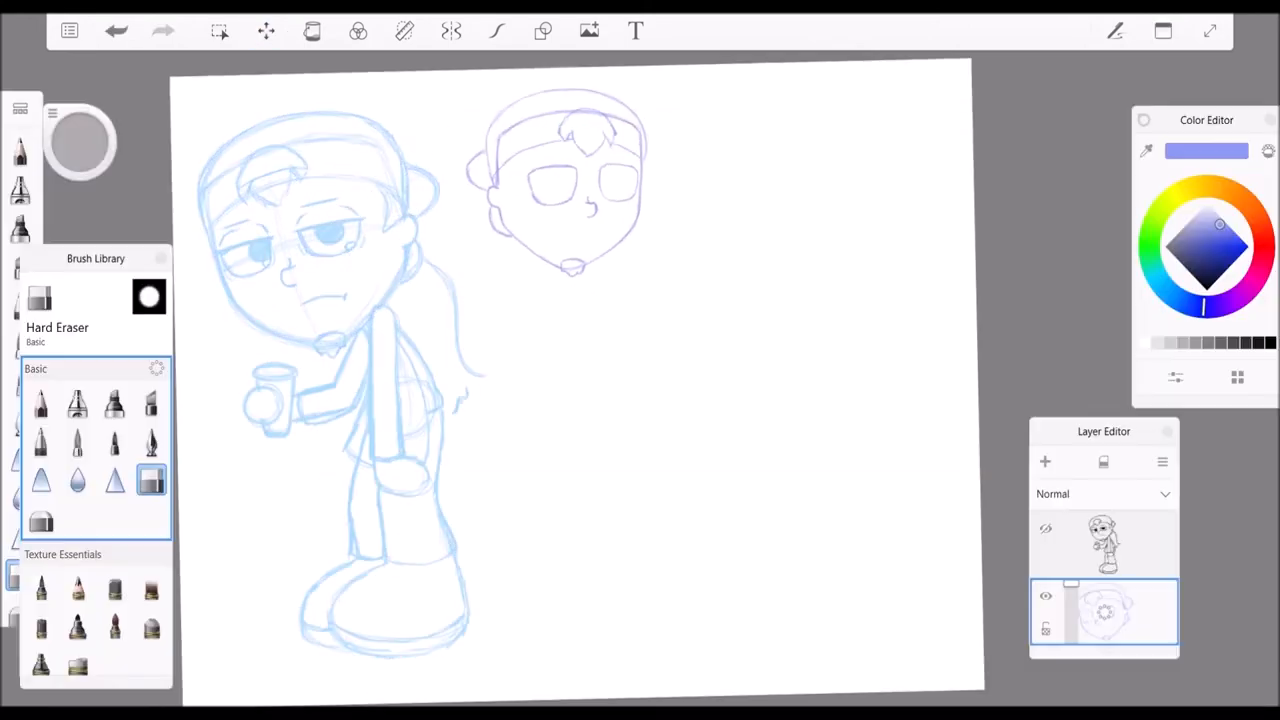
pyautogui.click(40, 402)
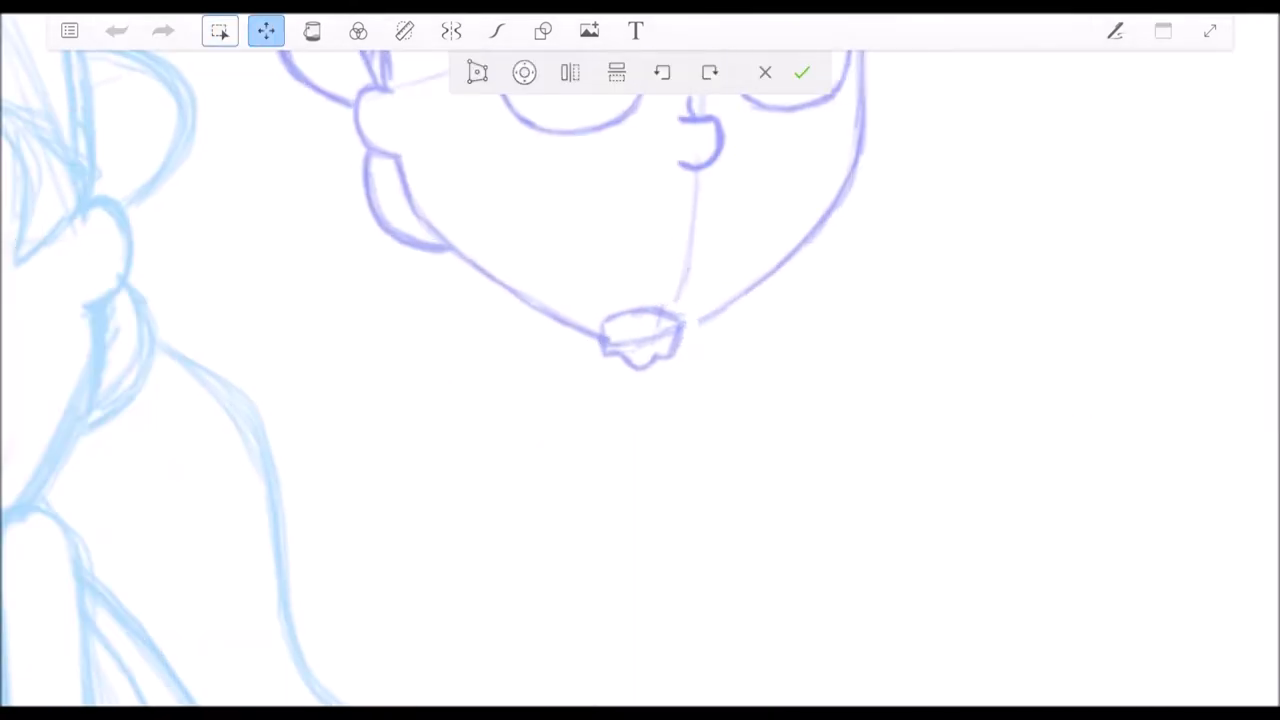
pyautogui.click(800, 72)
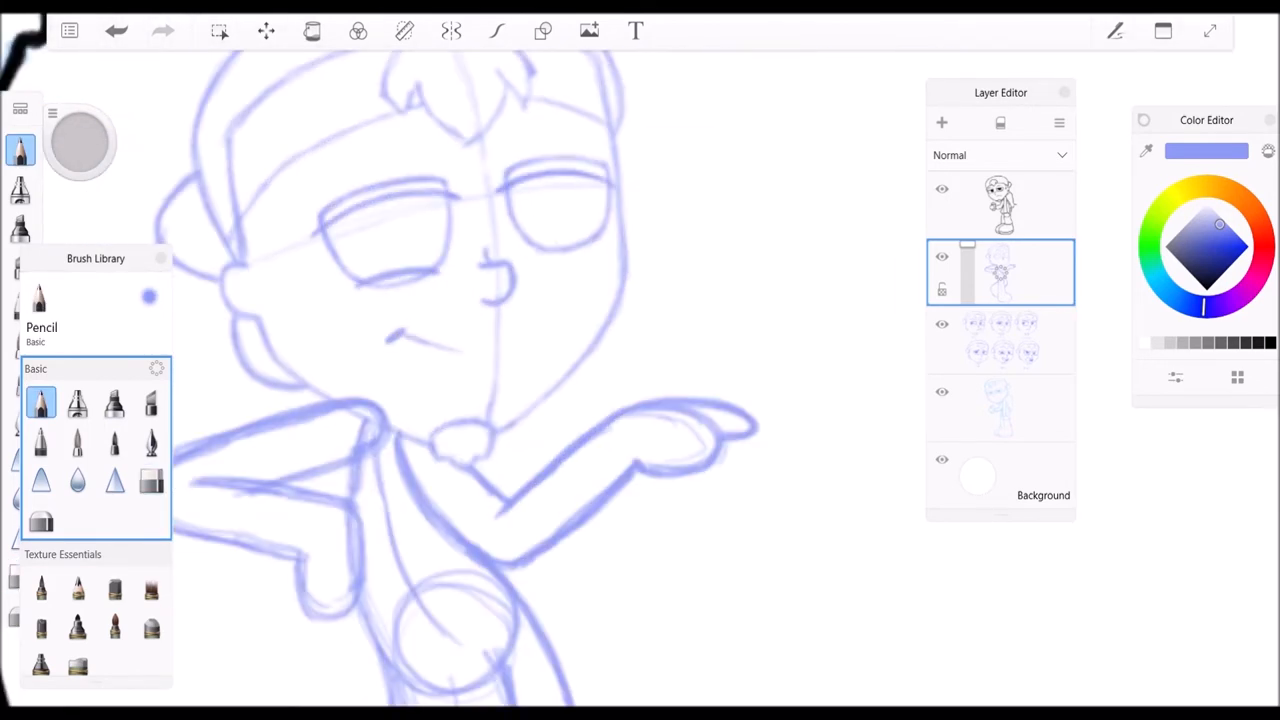
pyautogui.moveTo(380, 330); pyautogui.dragTo(560, 340)
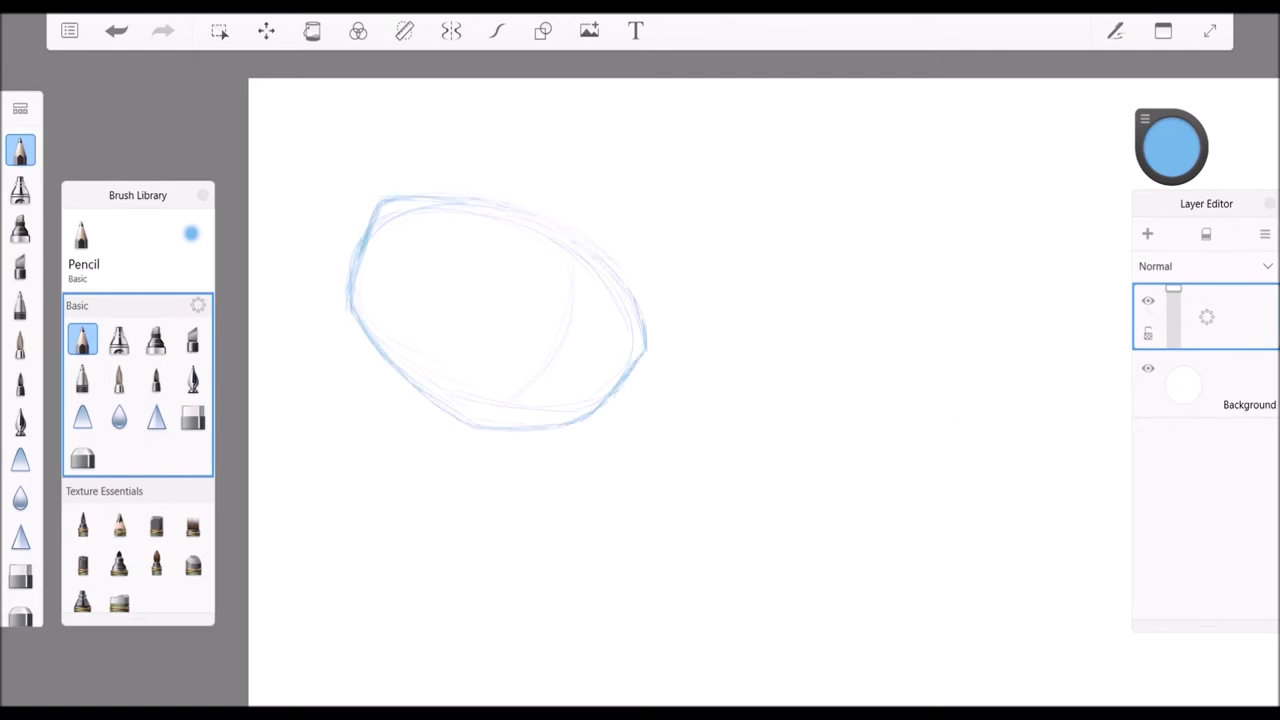
# - Refine the villain's legs and boots in blue pencil, erasing stray and face sketch lines
pyautogui.click(266, 30)
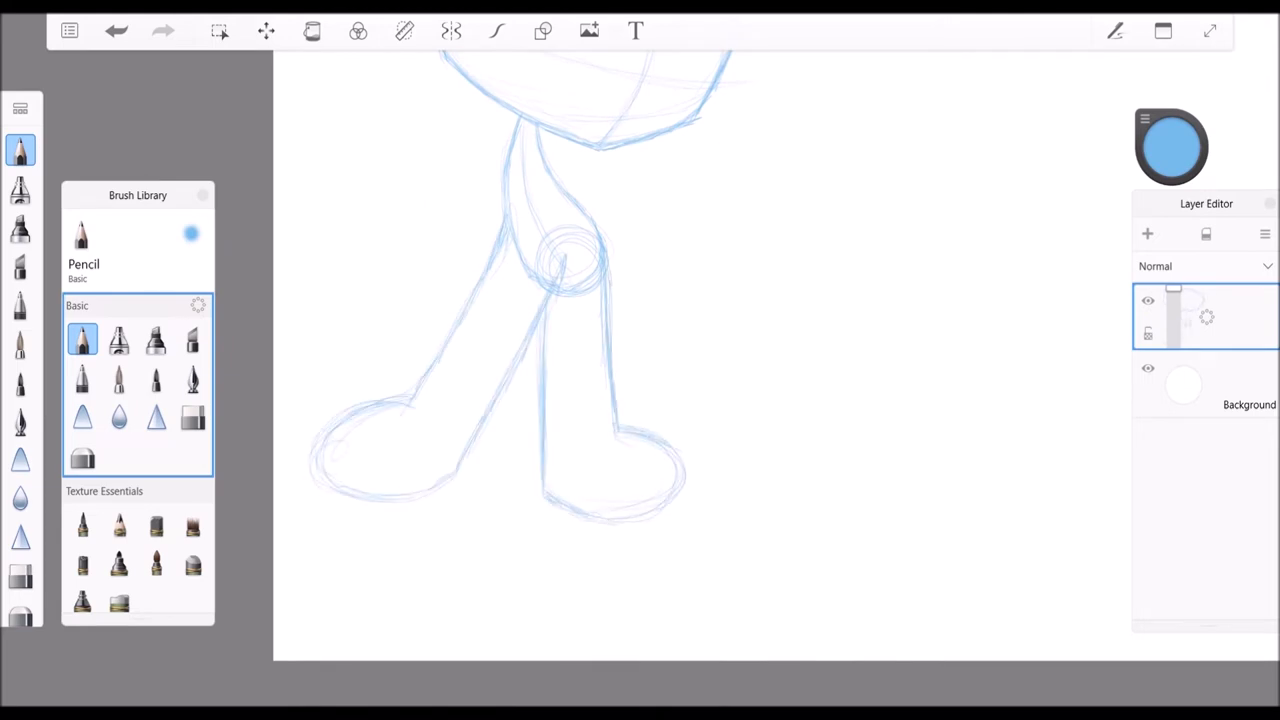
pyautogui.click(192, 418)
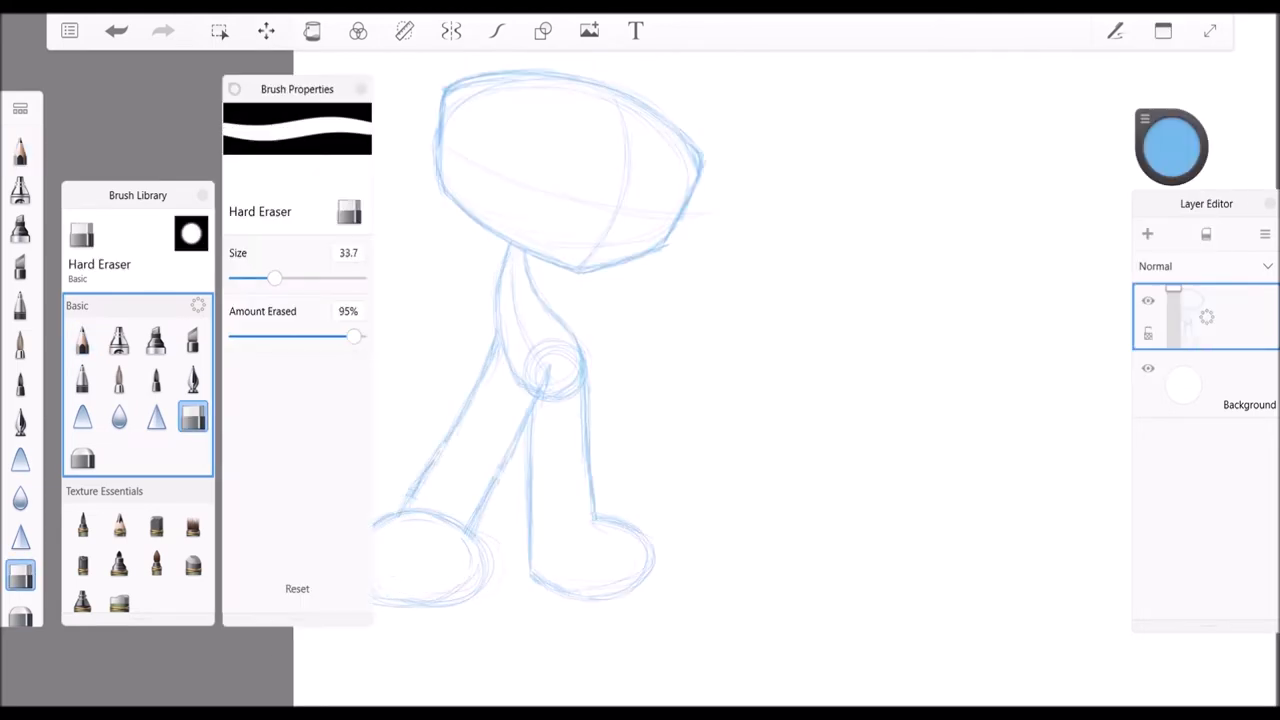
pyautogui.click(82, 340)
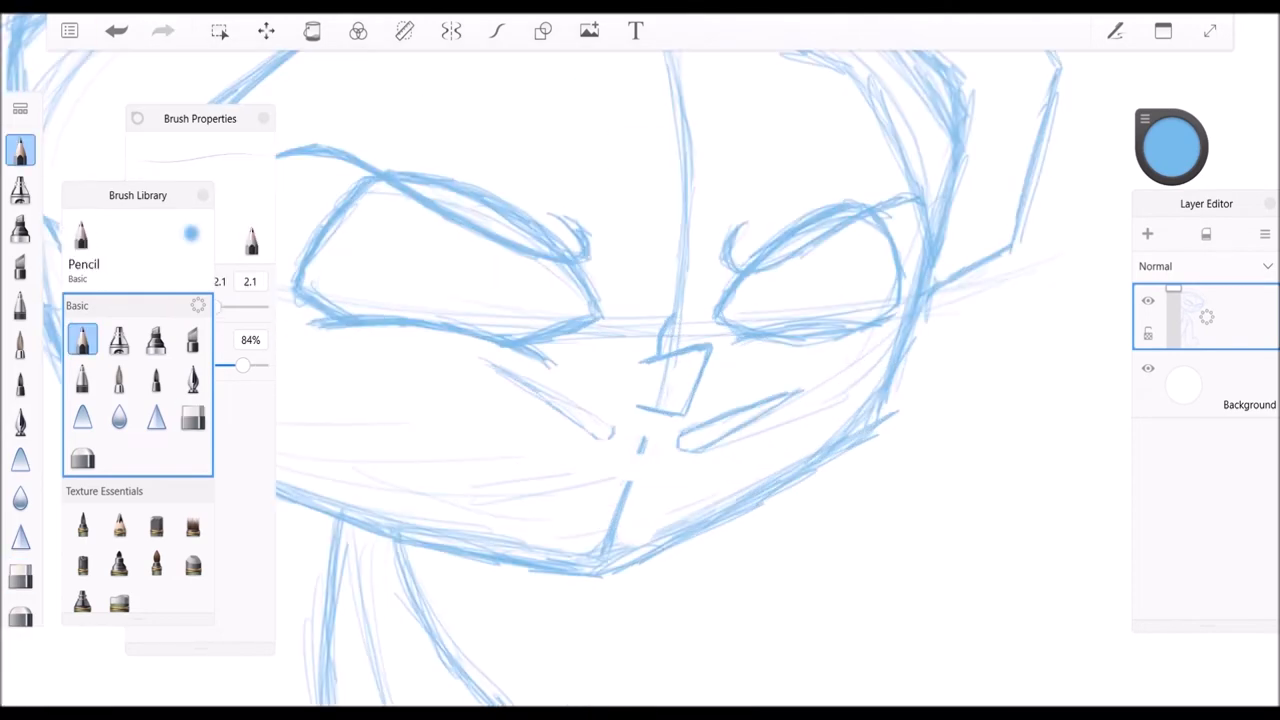
pyautogui.click(192, 418)
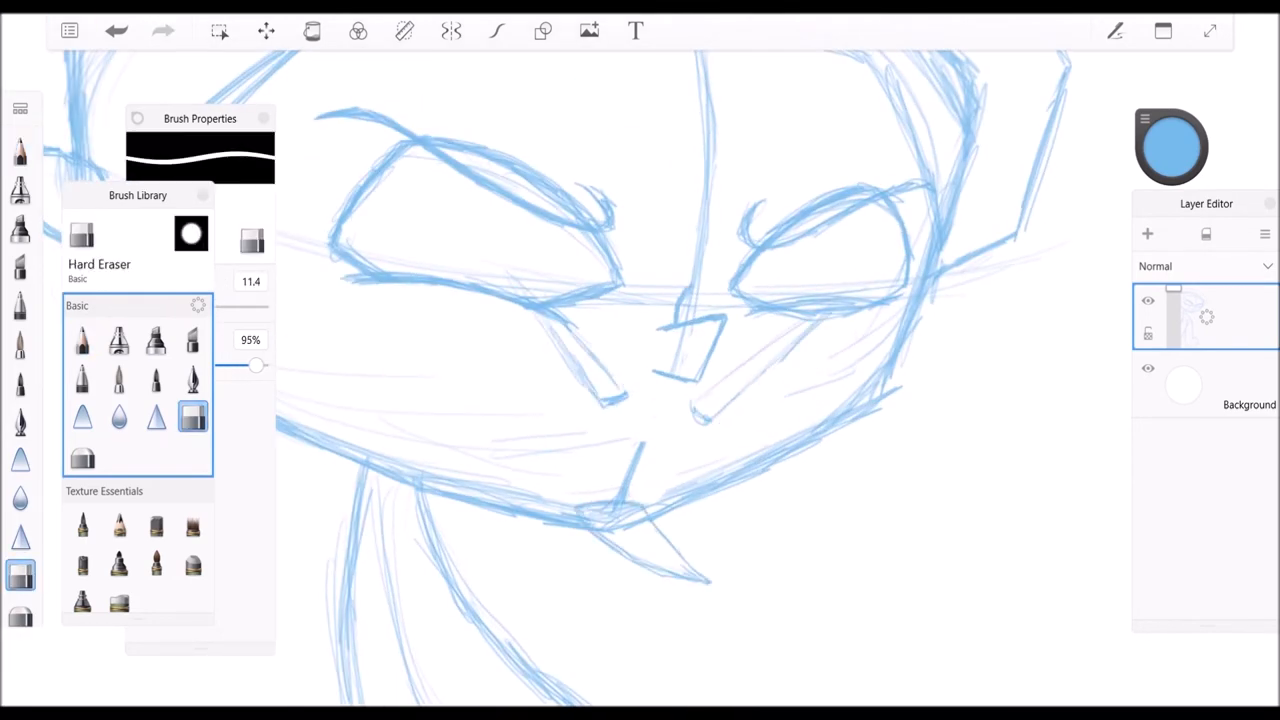
pyautogui.click(266, 30)
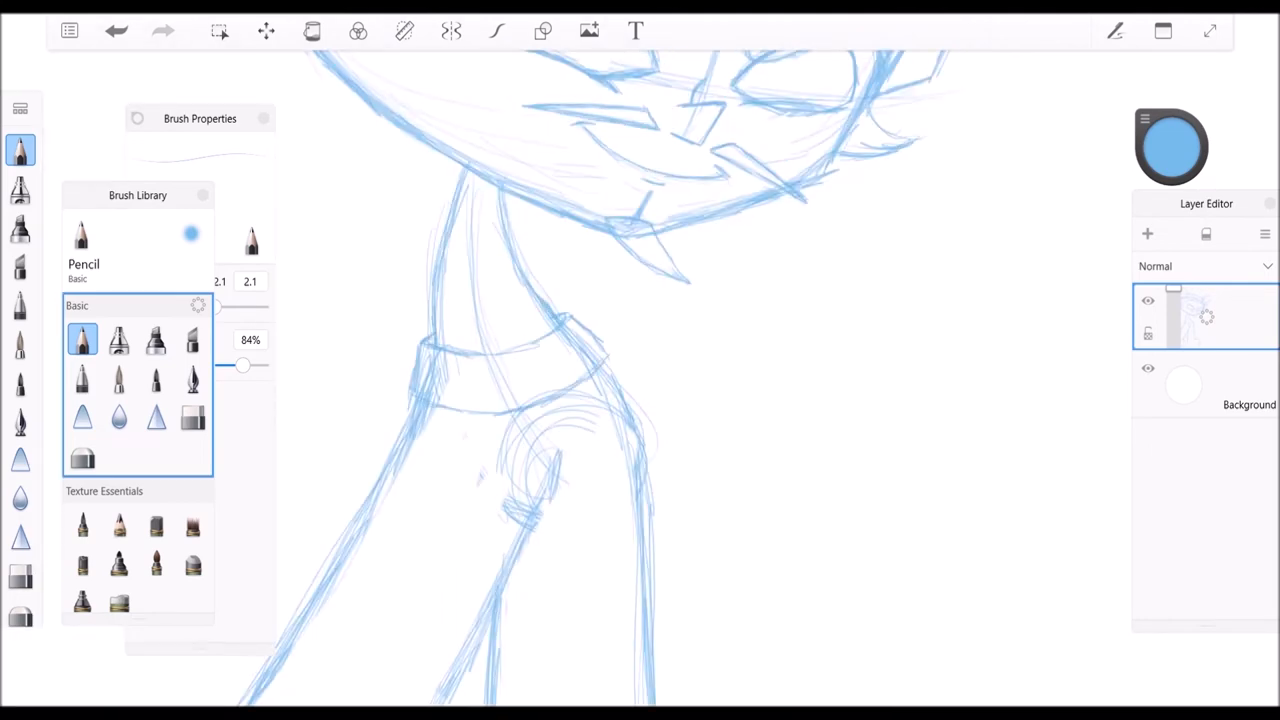
# - Finish the broom arm sketch, add a layer and start inking the head with the black Paint Tapered brush
pyautogui.click(192, 418)
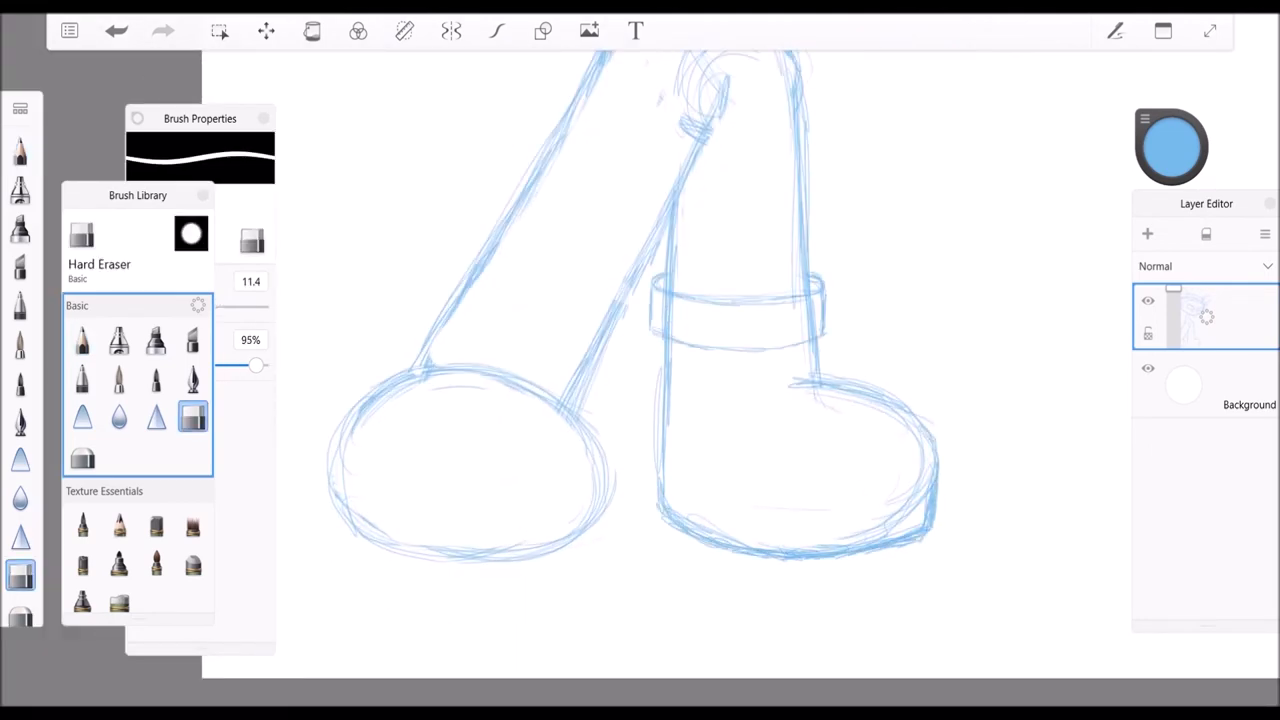
pyautogui.click(82, 340)
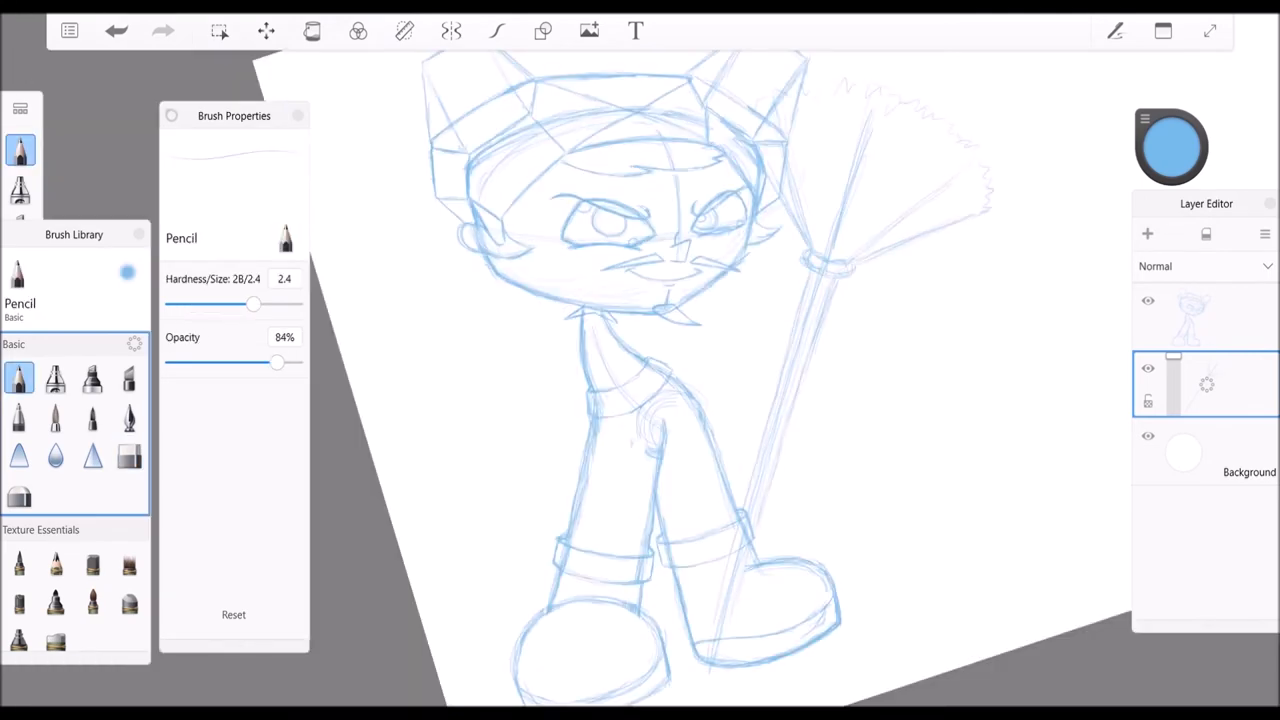
pyautogui.click(266, 30)
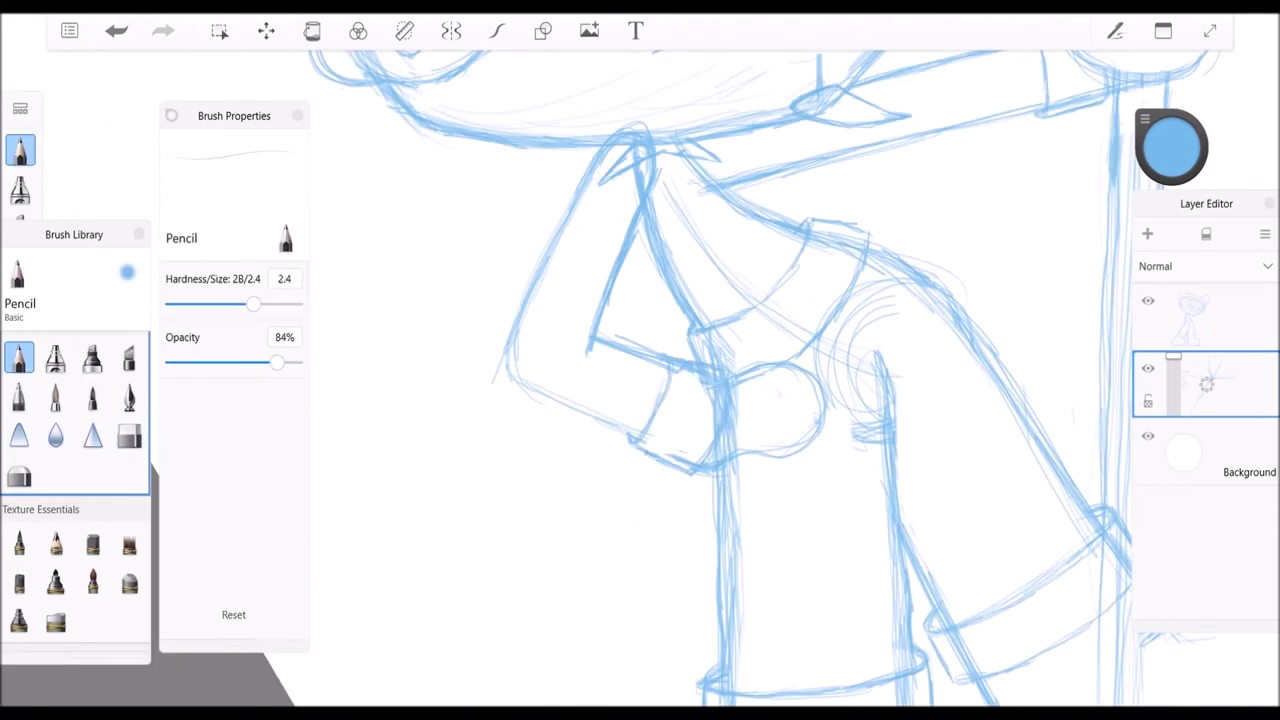
pyautogui.click(128, 436)
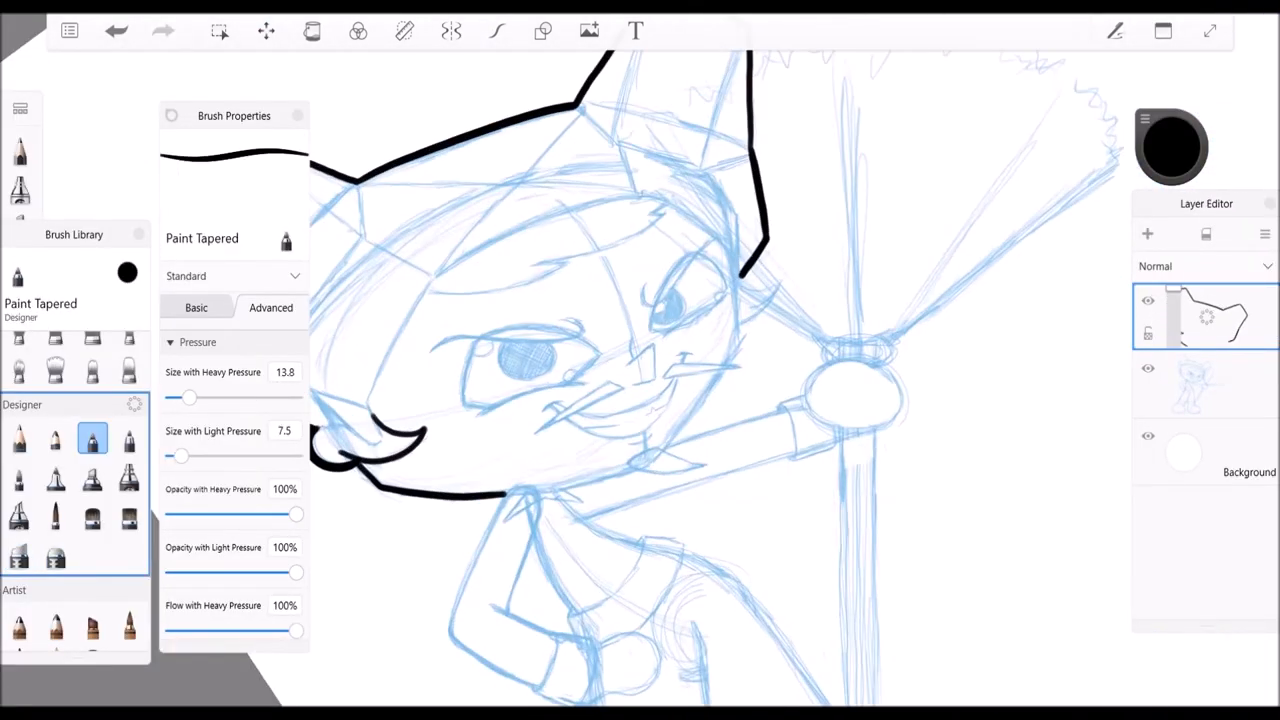
# - Ink the whole villain in bold black, hide the ink layer and begin a purple head sketch on a new layer
pyautogui.click(116, 30)
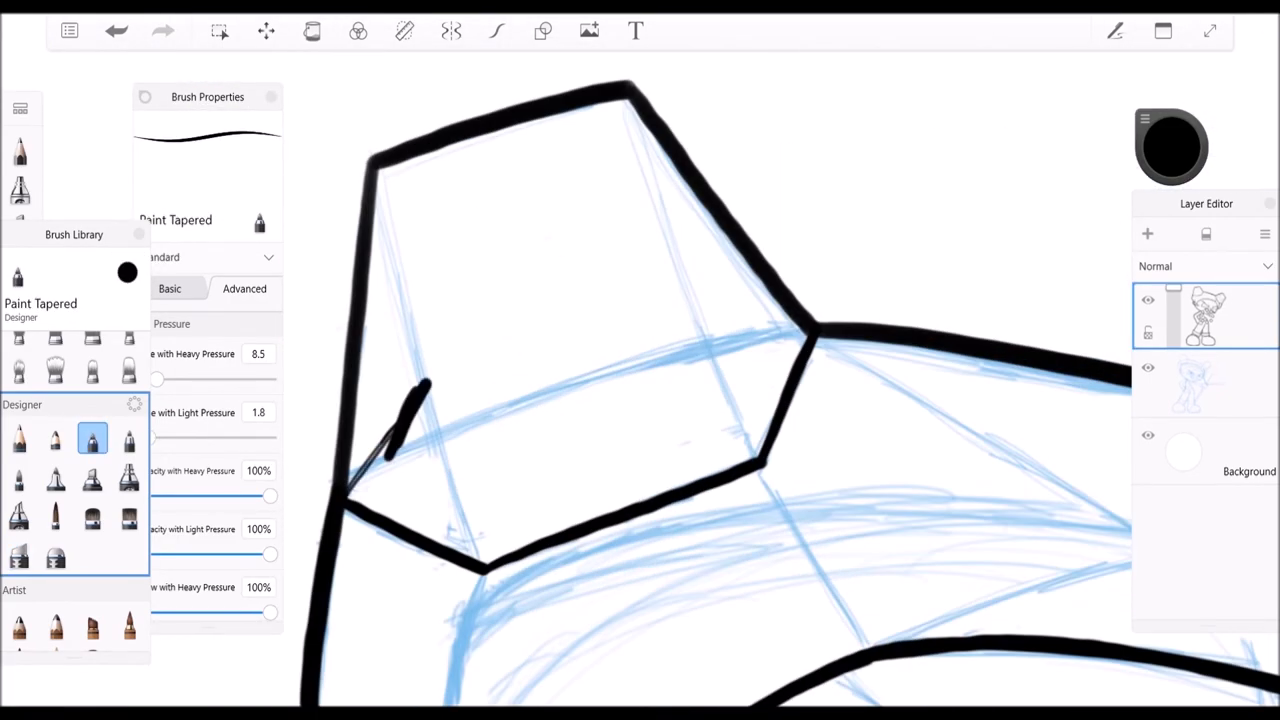
pyautogui.moveTo(156, 378); pyautogui.dragTo(168, 378)
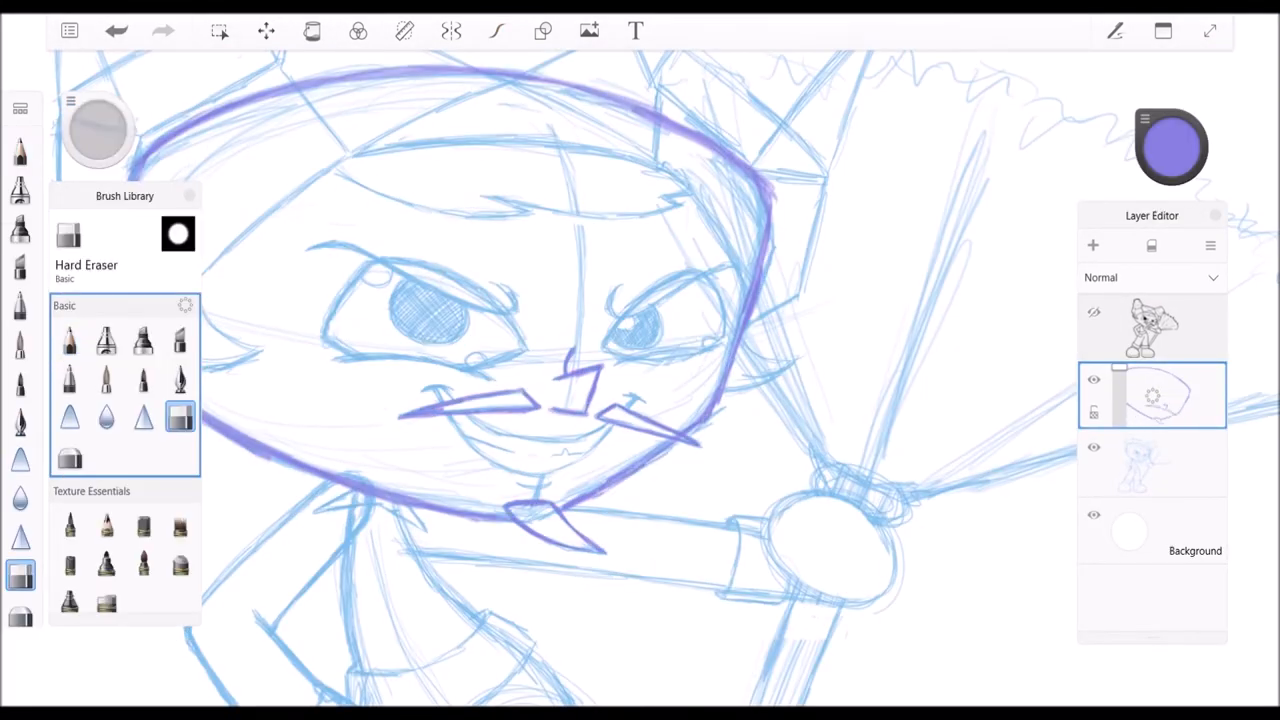
# - Draw and duplicate four purple villain heads, refining eyes, brows and mouths with Pencil and Hard Eraser
pyautogui.click(68, 340)
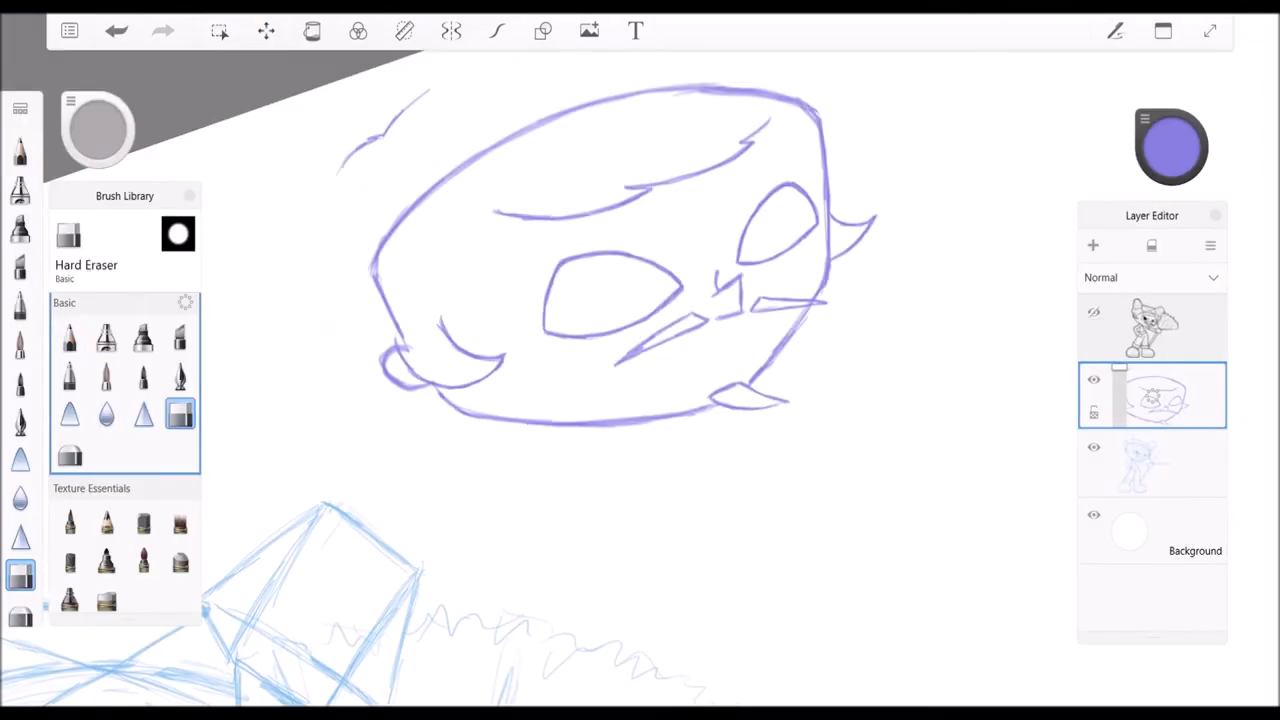
pyautogui.click(70, 332)
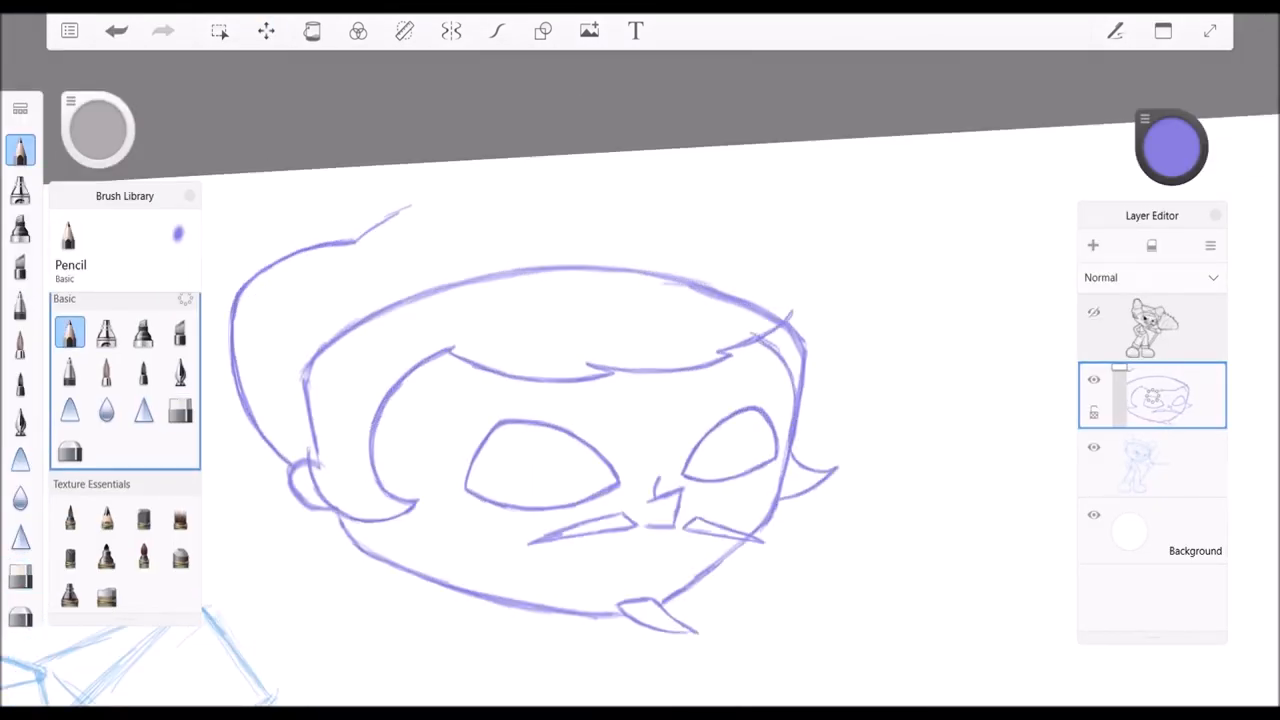
pyautogui.click(266, 30)
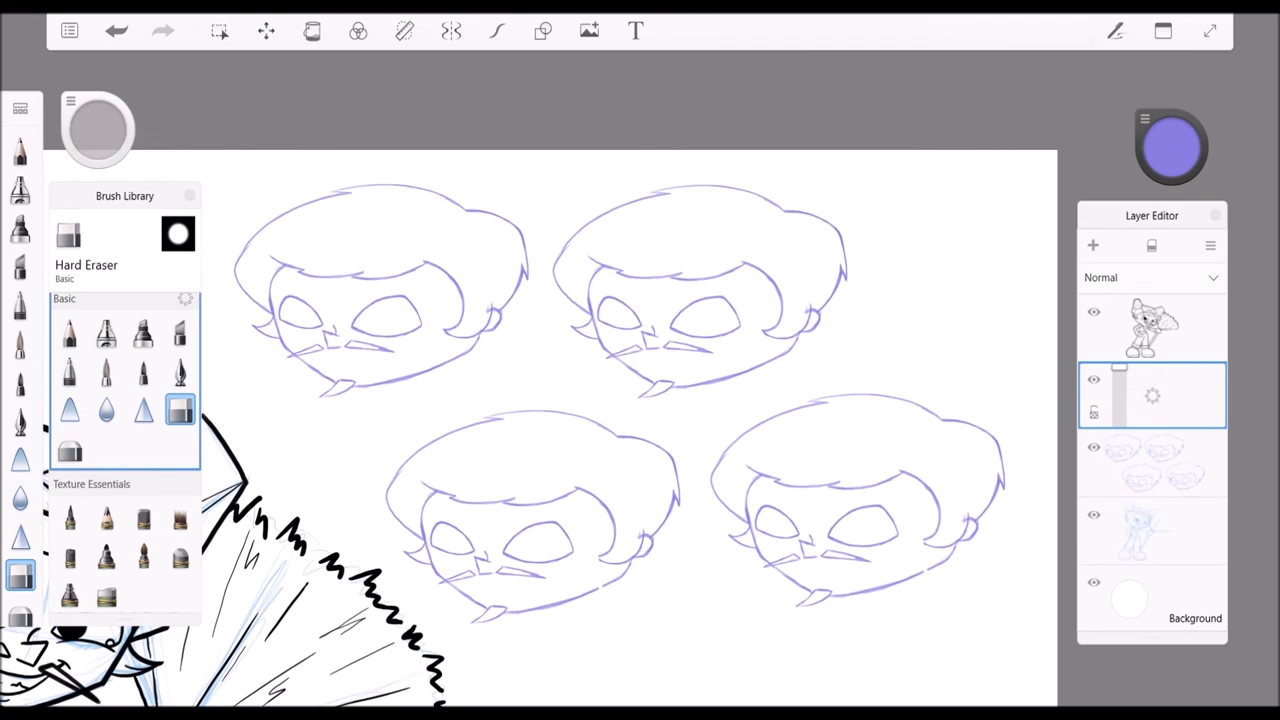
pyautogui.click(68, 332)
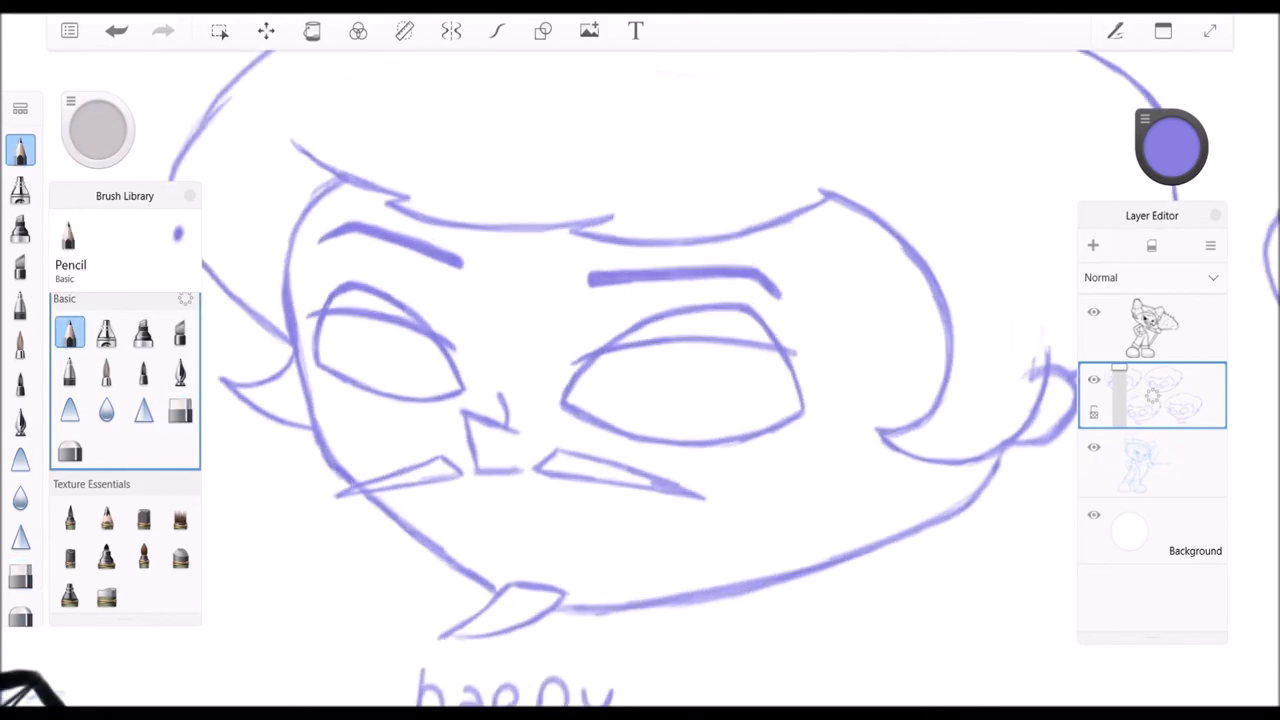
pyautogui.click(180, 410)
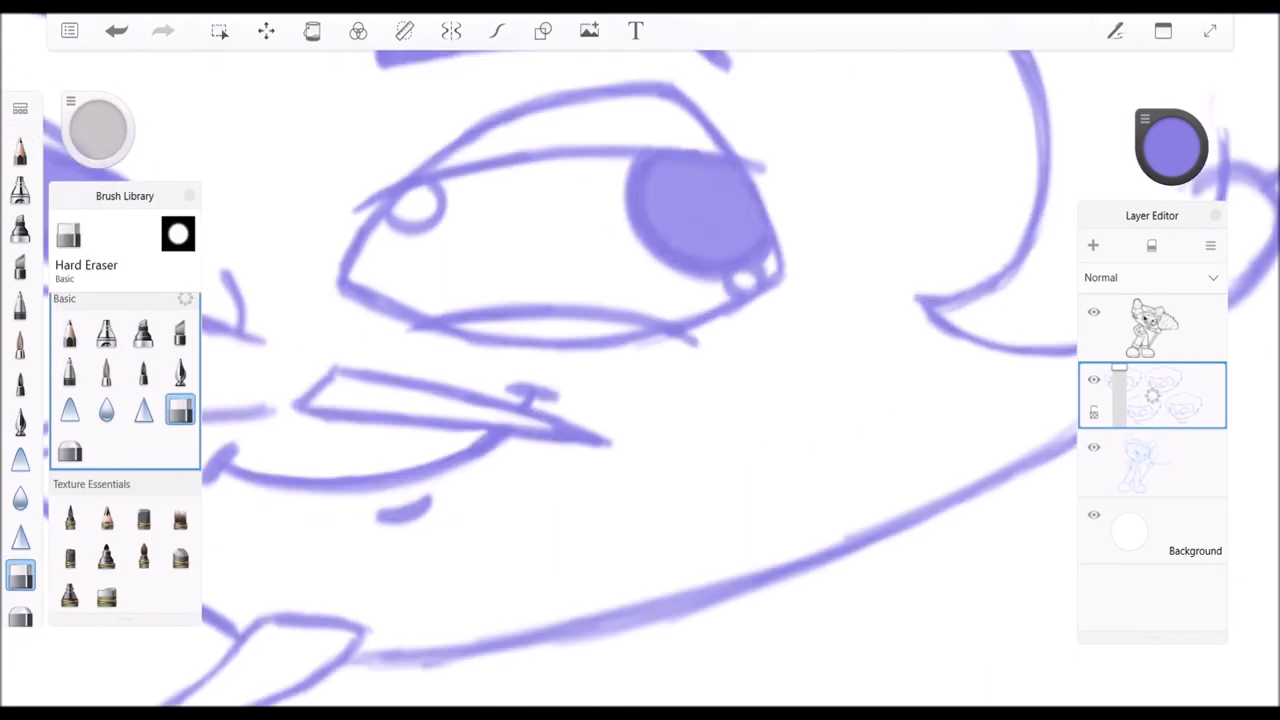
pyautogui.click(70, 332)
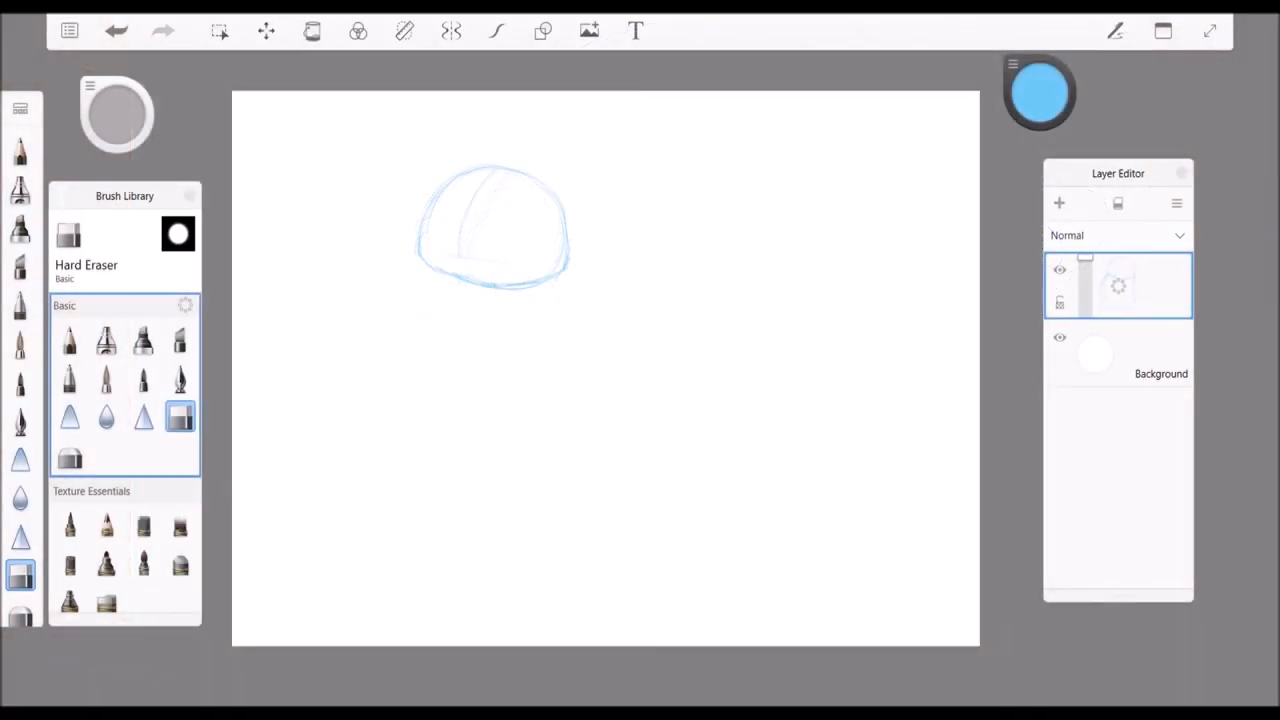
# - Rough the round mayor in light blue pencil — dome head, smile, outstretched arms, body and legs — tidying with the hard eraser
pyautogui.click(68, 340)
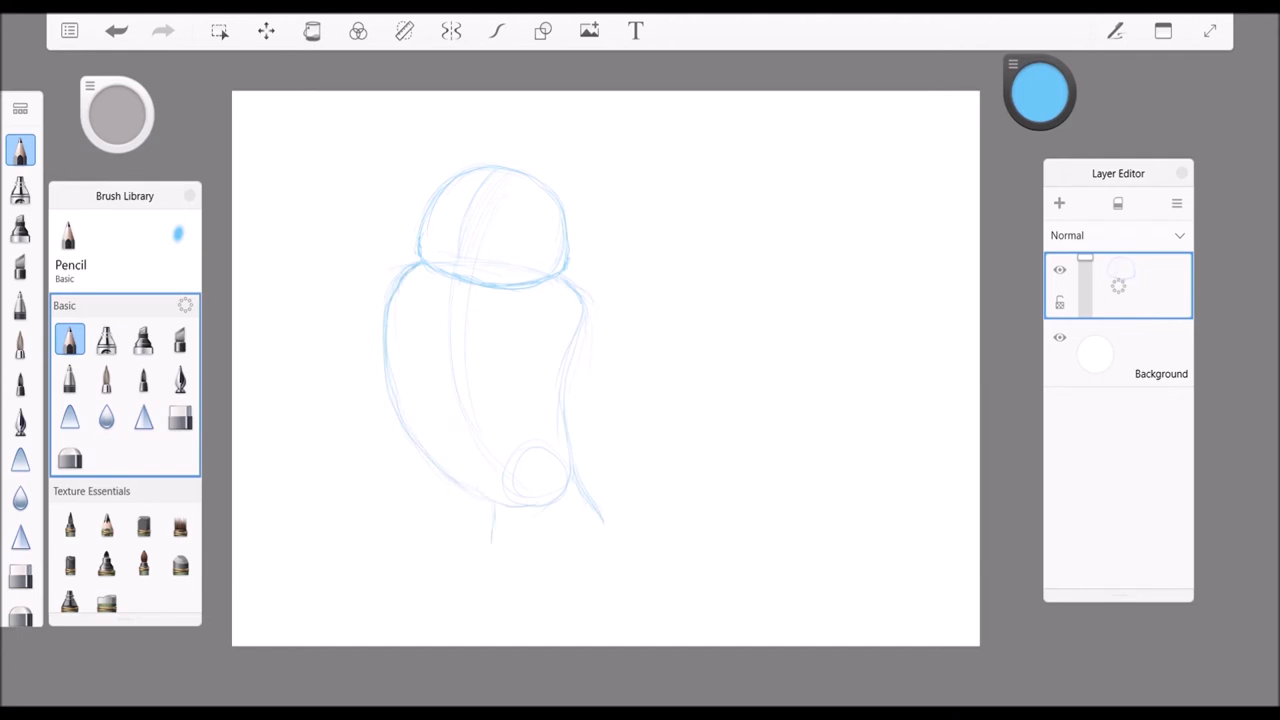
pyautogui.click(180, 418)
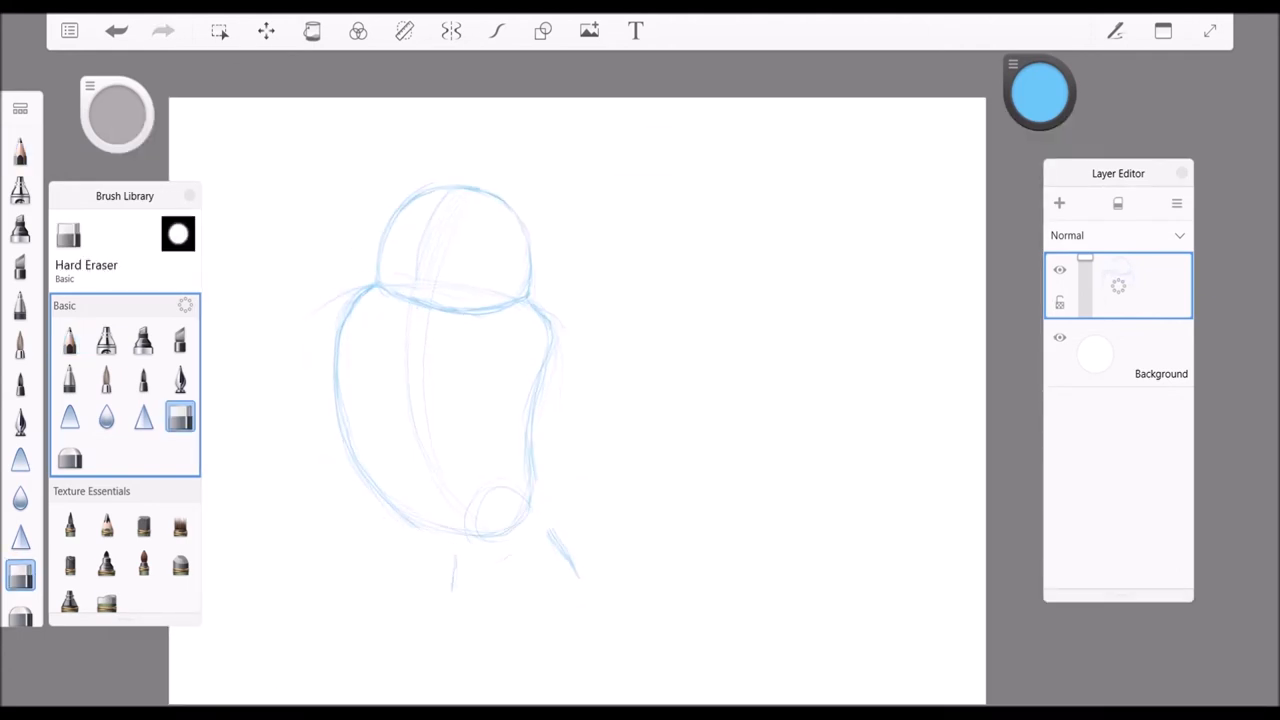
pyautogui.click(68, 340)
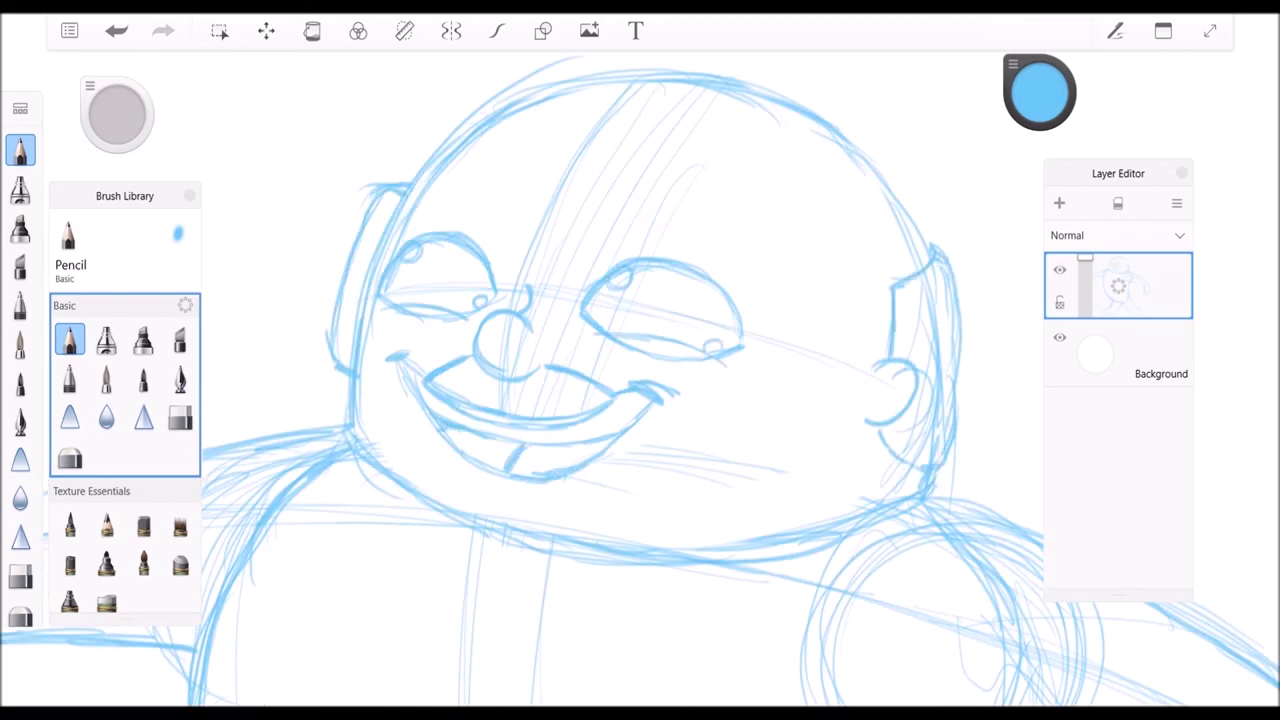
pyautogui.moveTo(620, 290); pyautogui.dragTo(690, 320)
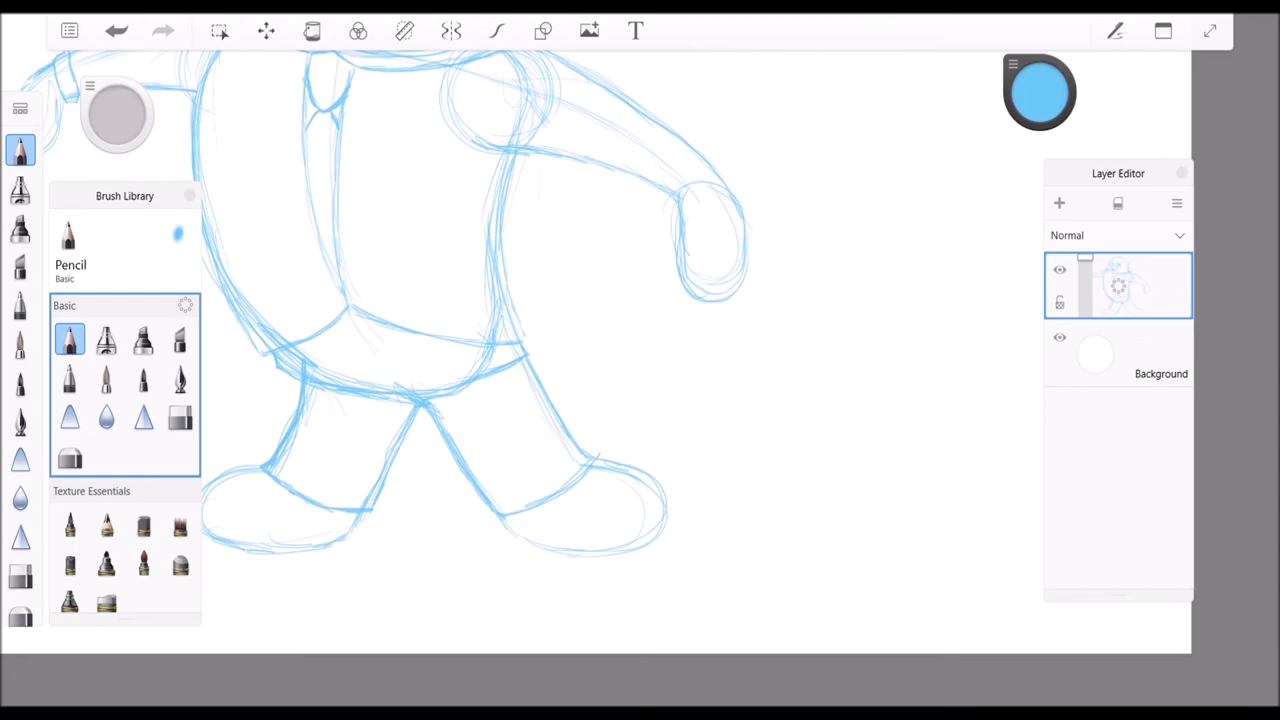
pyautogui.click(266, 30)
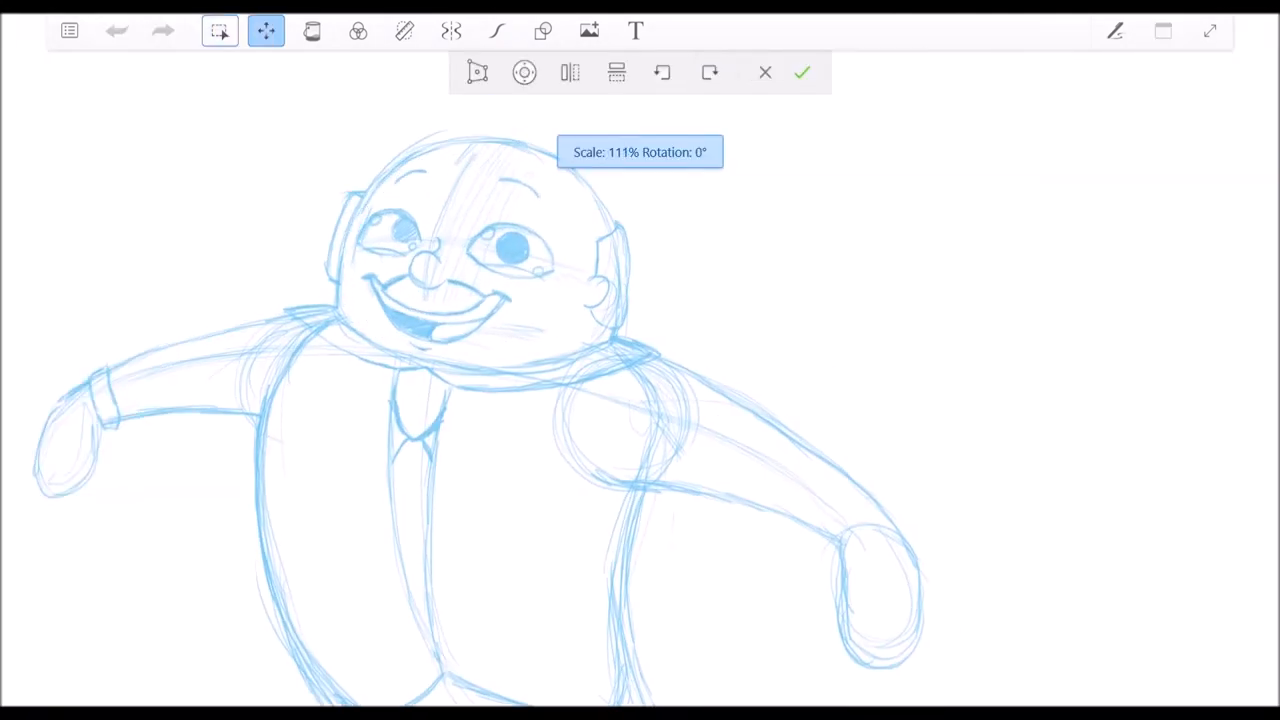
# - Ink the mayor in bold black paintbrush over the blue sketch, erasing stray ink
pyautogui.click(496, 30)
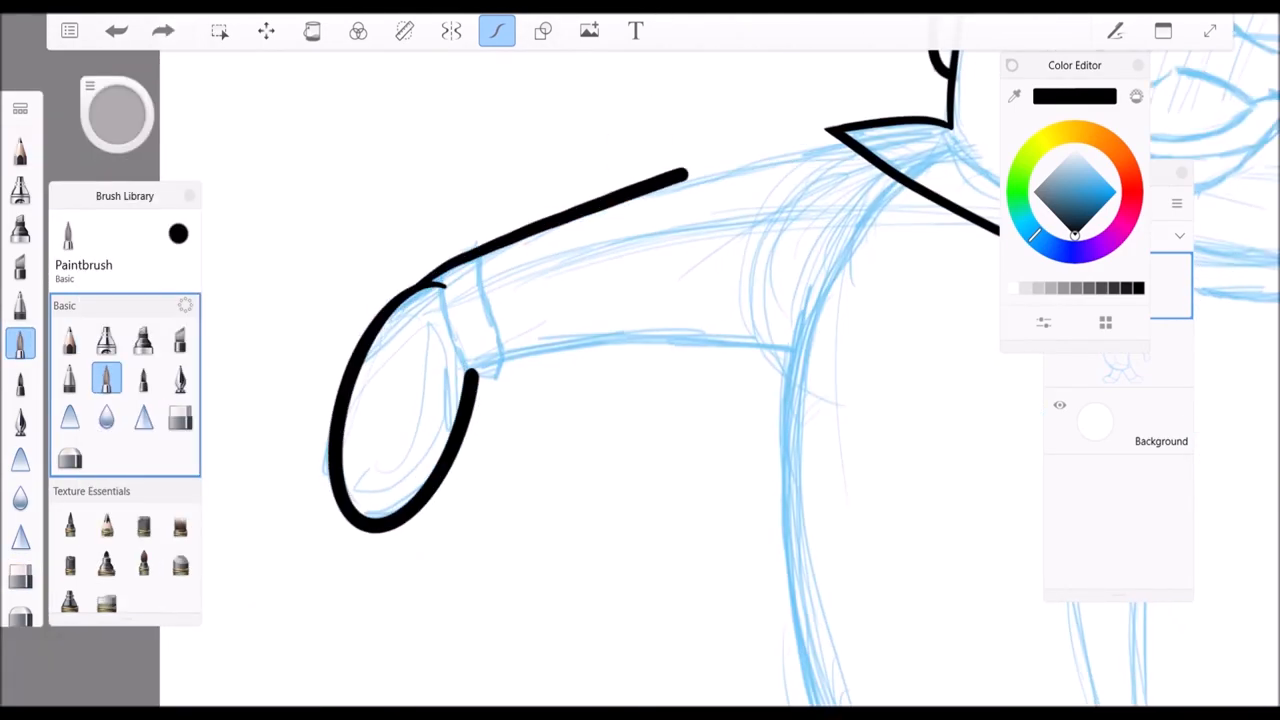
pyautogui.click(180, 418)
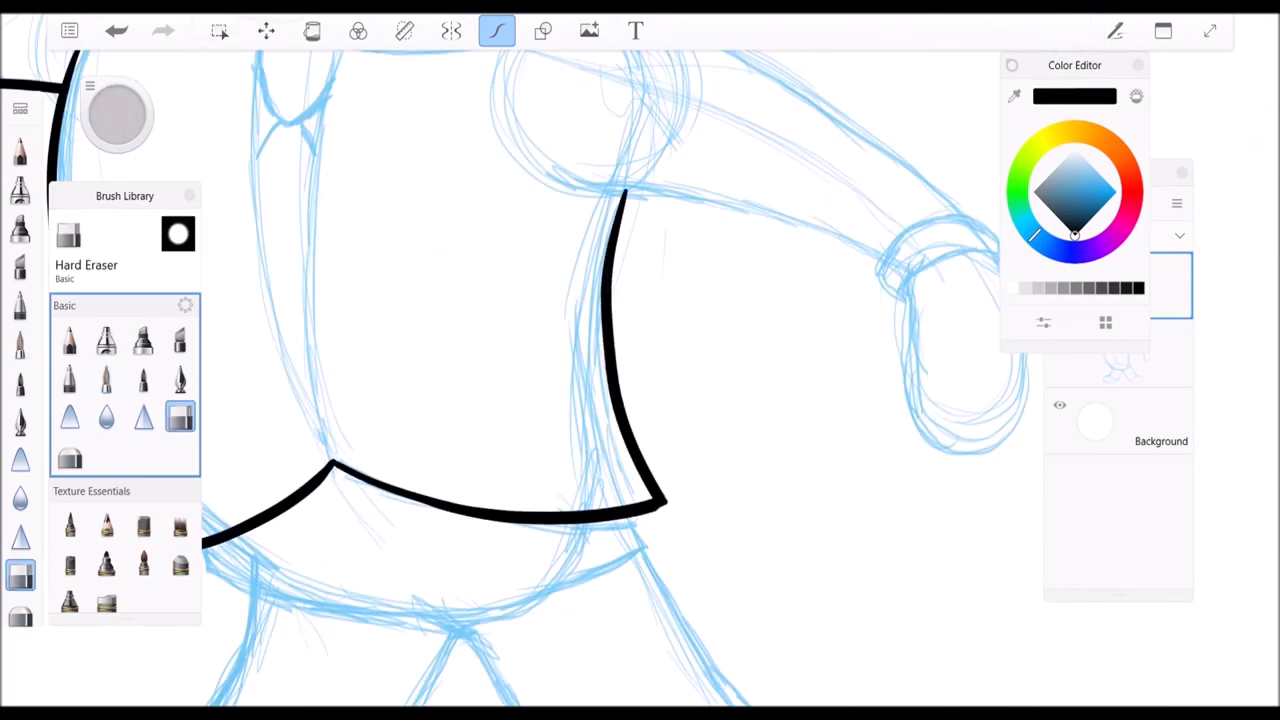
pyautogui.click(106, 378)
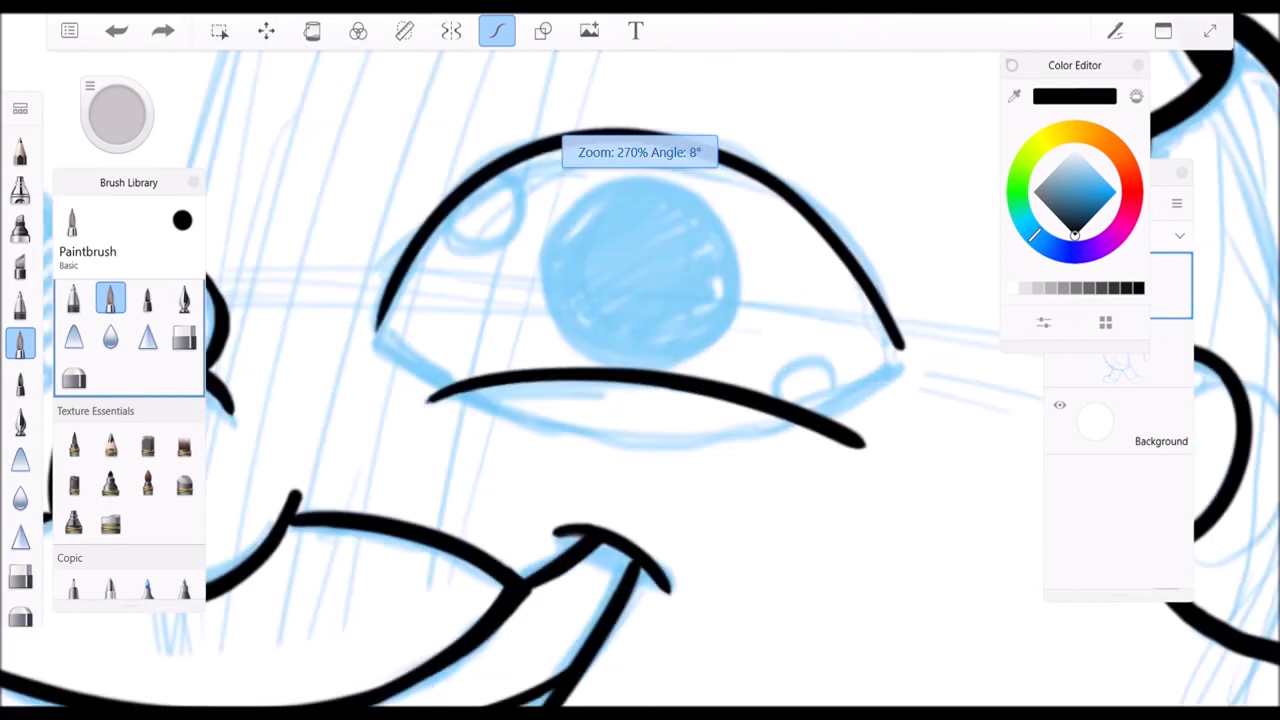
# - Adjust the inked face with the transform tool, then start a loose purple pose rough on a new layer
pyautogui.click(266, 30)
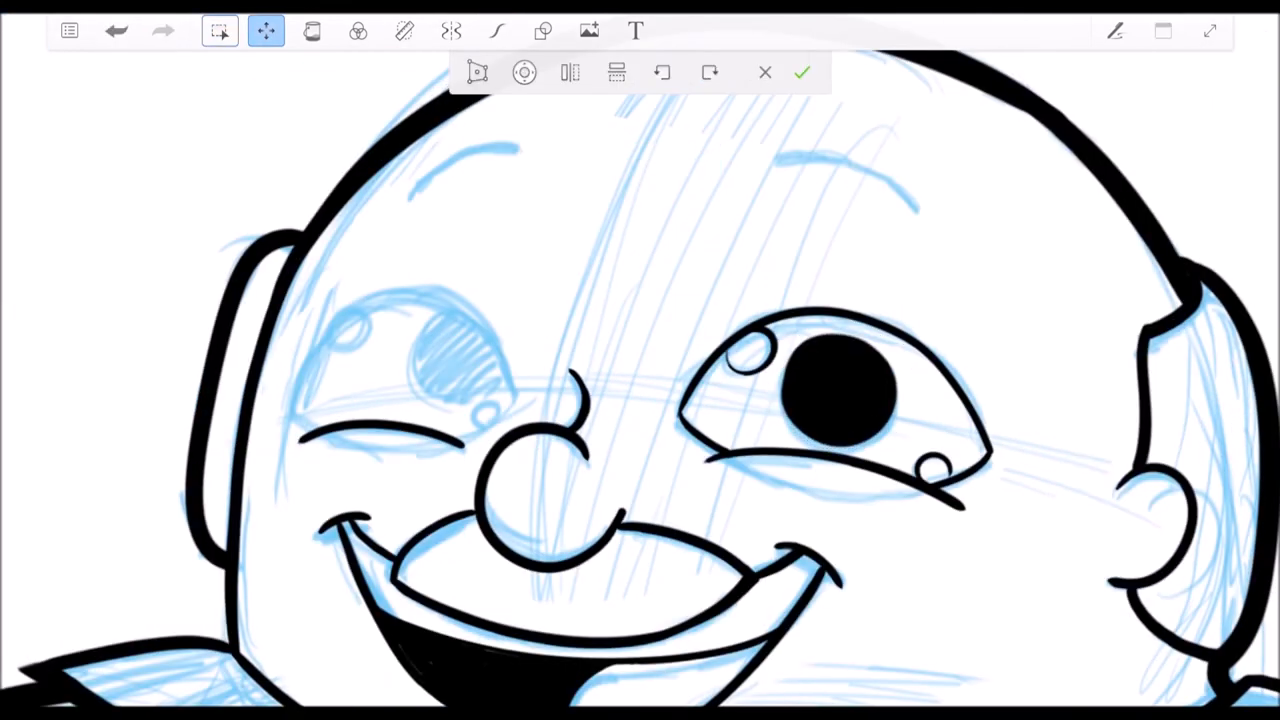
pyautogui.click(496, 30)
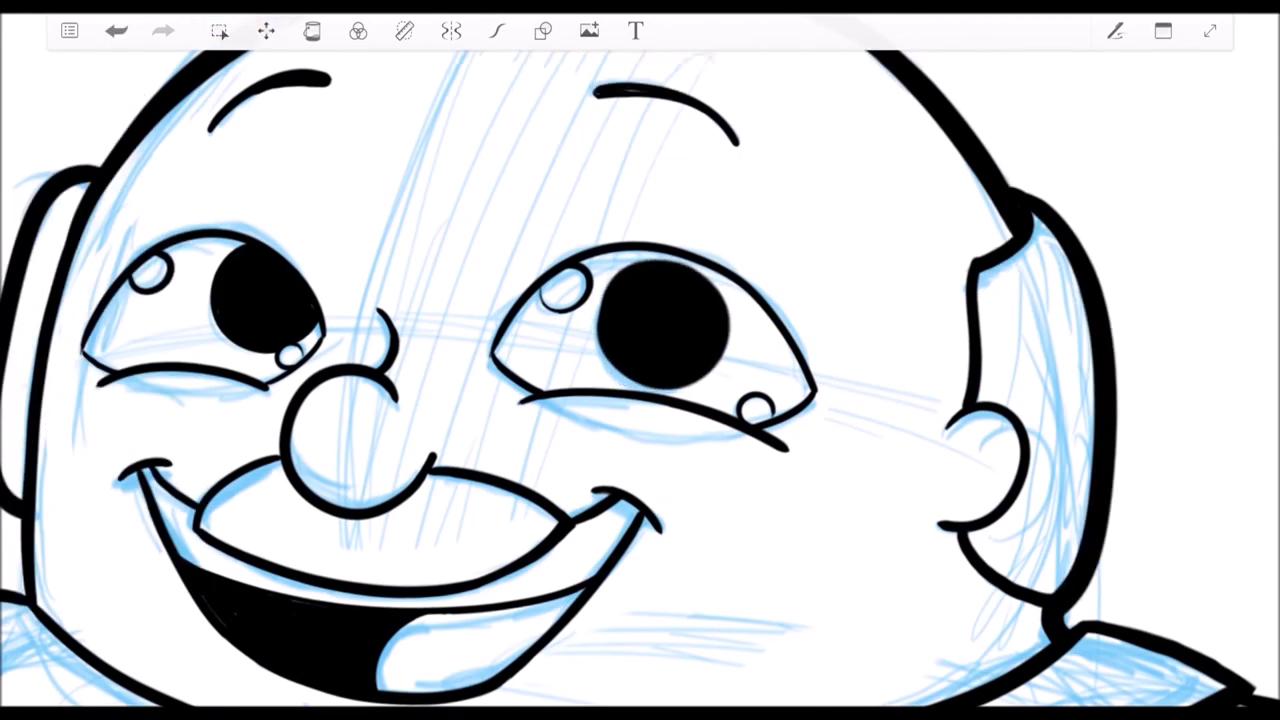
pyautogui.click(264, 30)
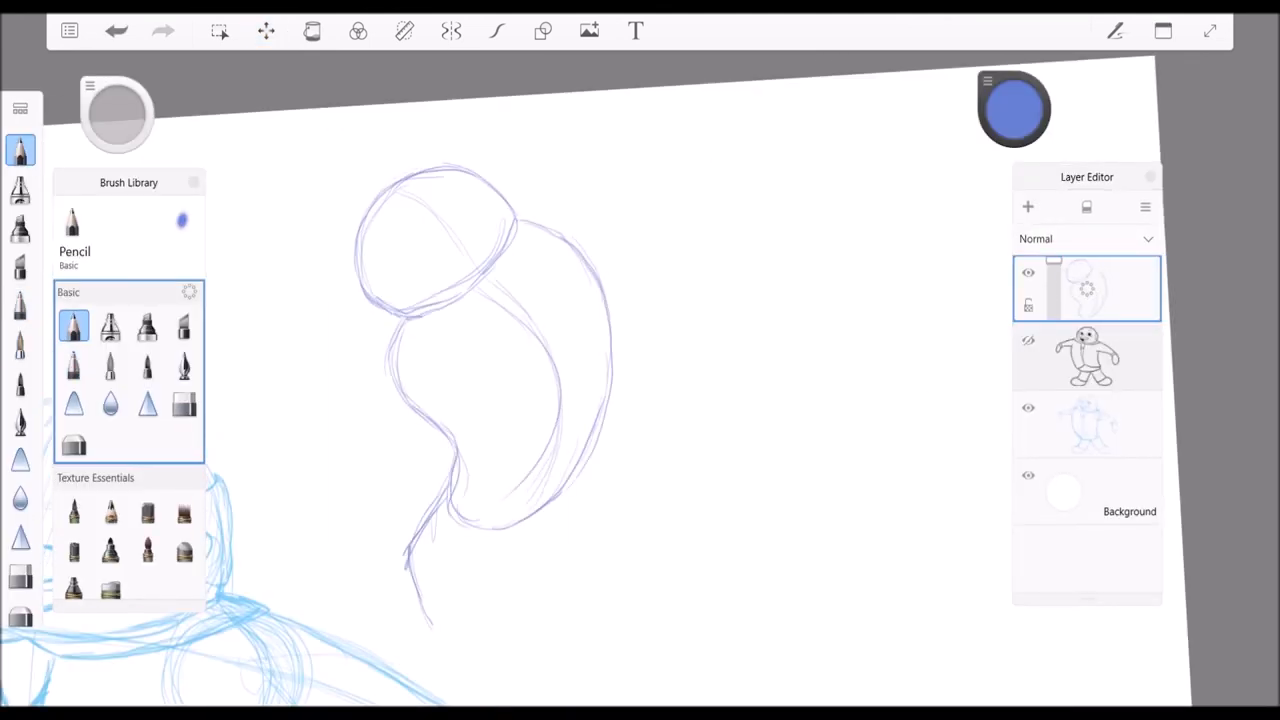
# - Sketch the first purple action pose of the mayor with his arm raised, cleaning it up with the eraser
pyautogui.click(184, 404)
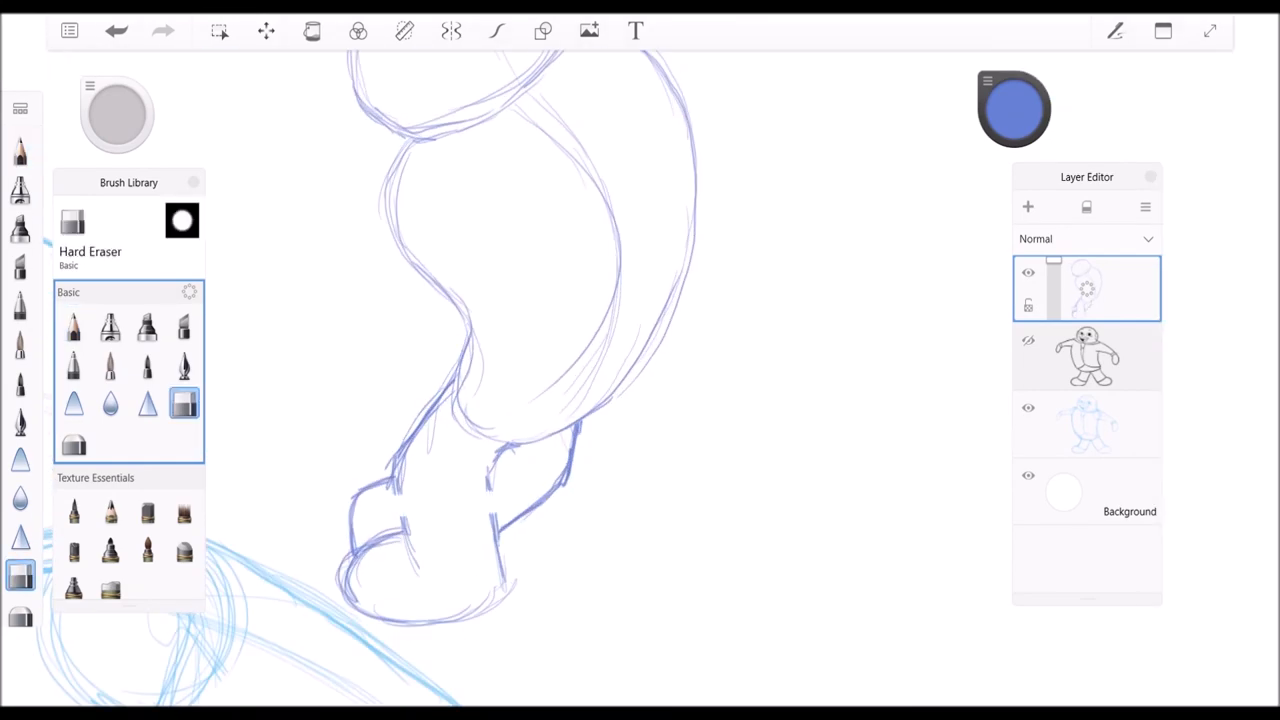
pyautogui.click(72, 326)
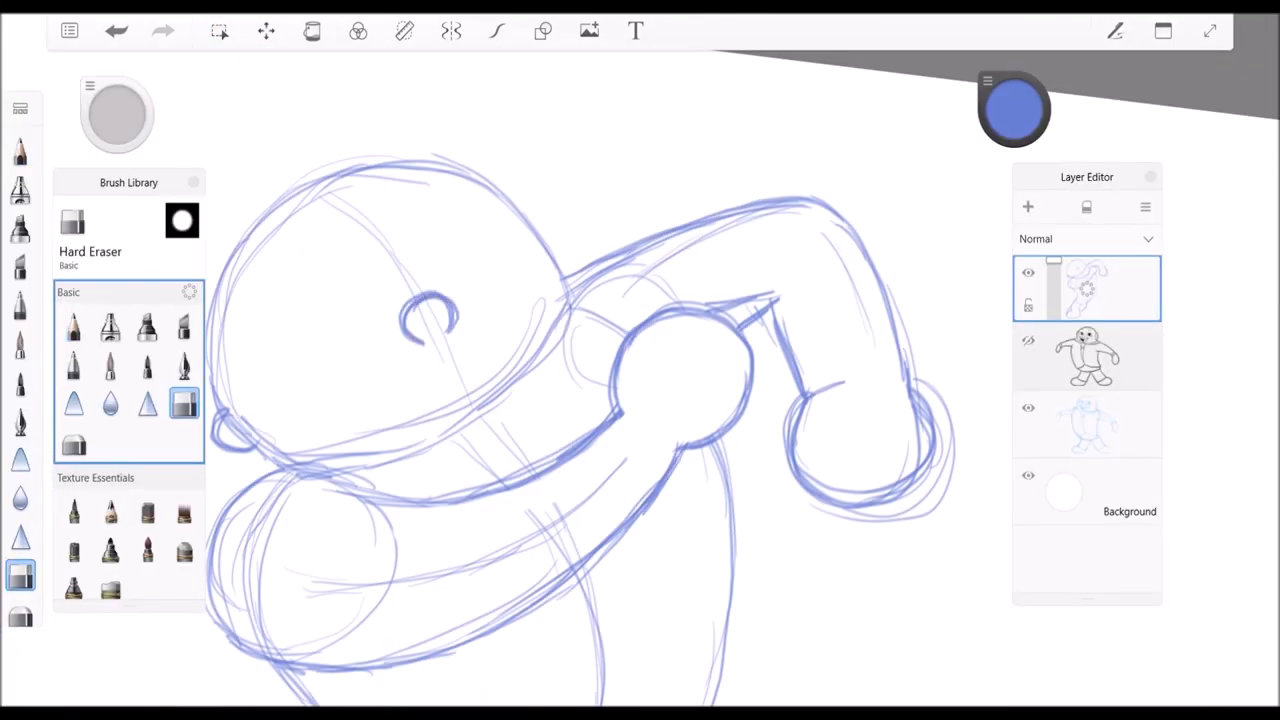
pyautogui.click(72, 328)
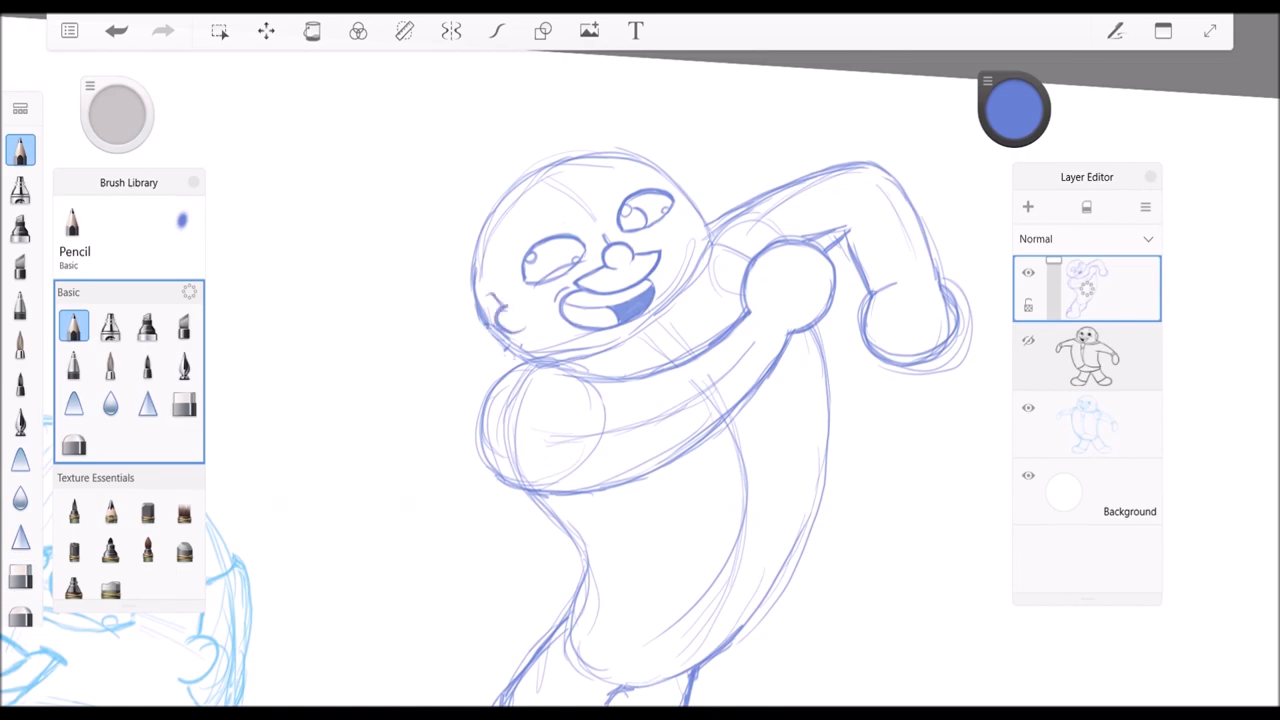
# - Rough a second lunging pose on another layer and begin arranging both poses beside the blue design
pyautogui.click(184, 404)
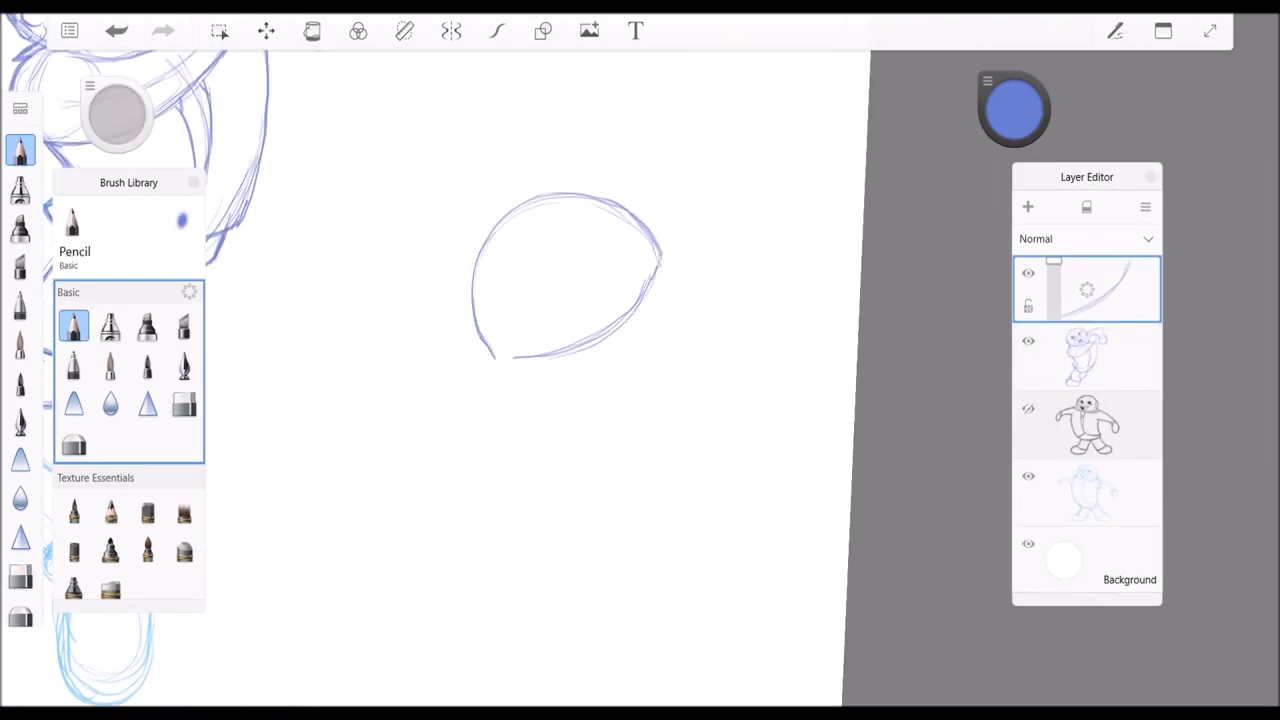
pyautogui.click(184, 404)
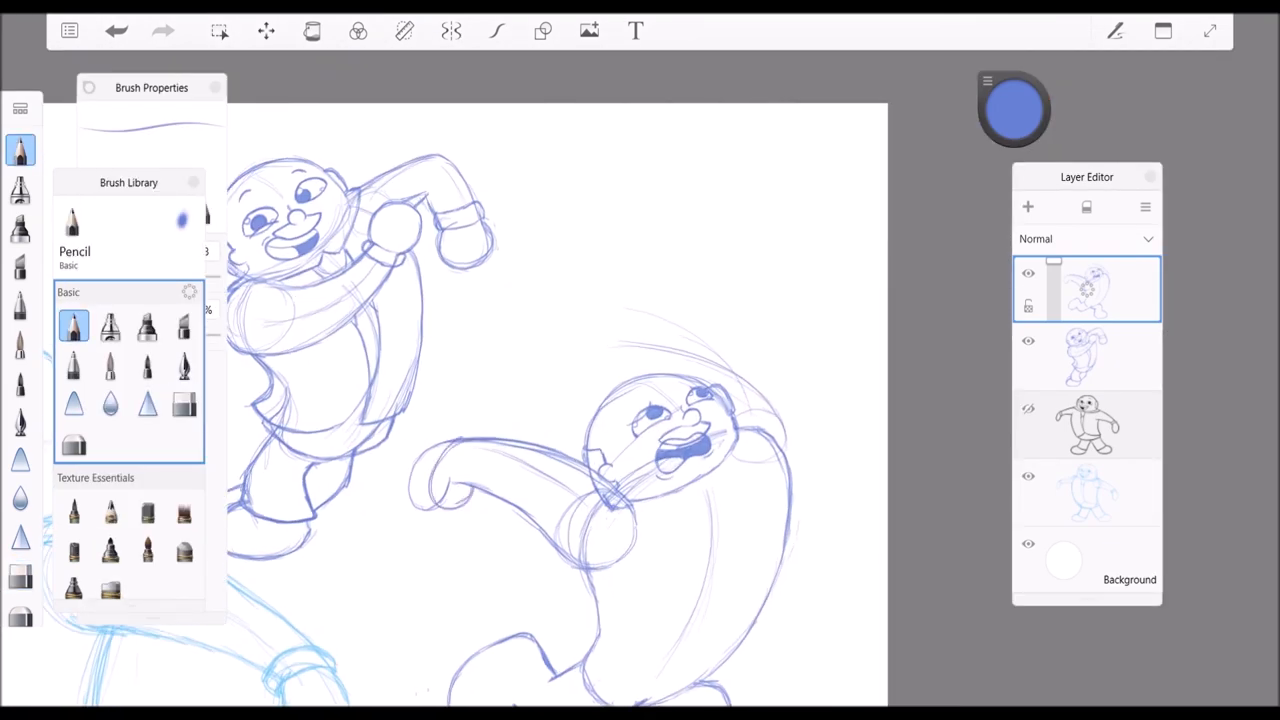
pyautogui.click(266, 30)
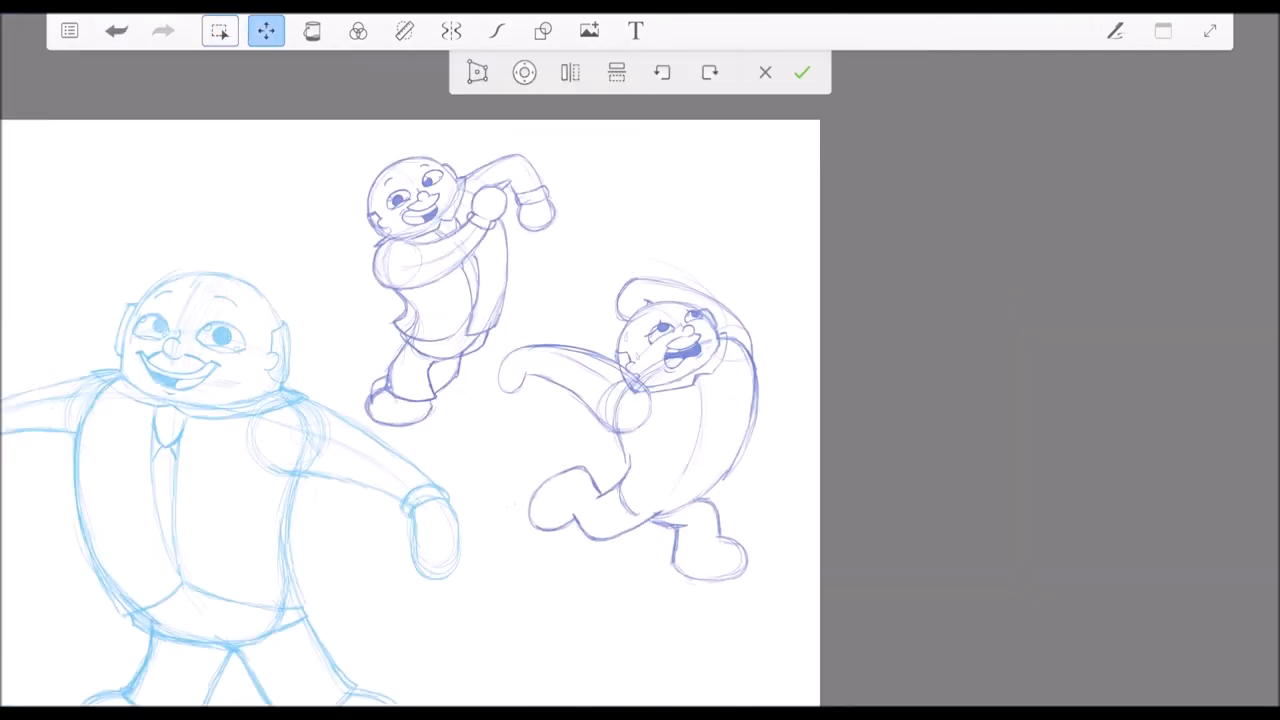